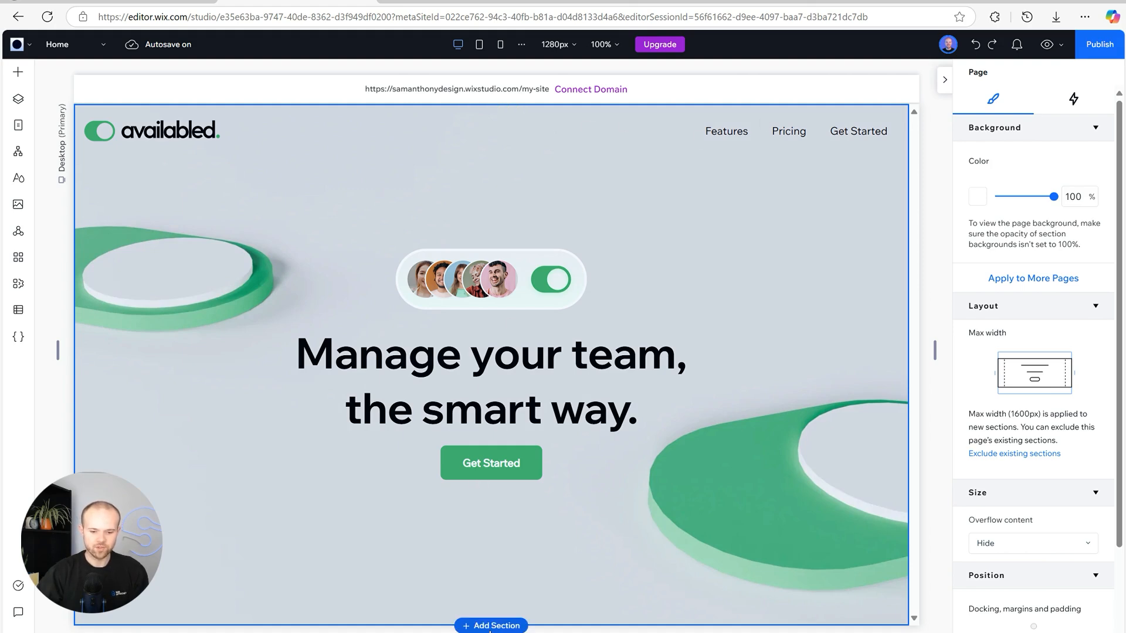
- Add a blank section below the hero and set its background to the green theme swatch
{"action": "scroll", "scroll_direction": "down", "scroll_amount": 3}
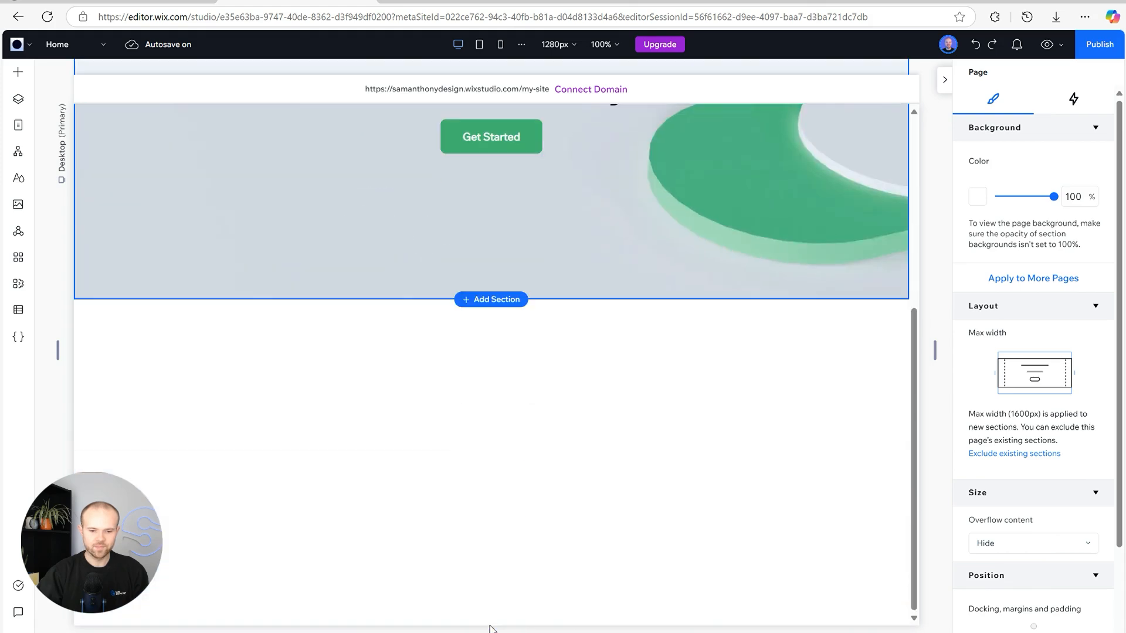
{"action": "left_click", "coordinate": [490, 299]}
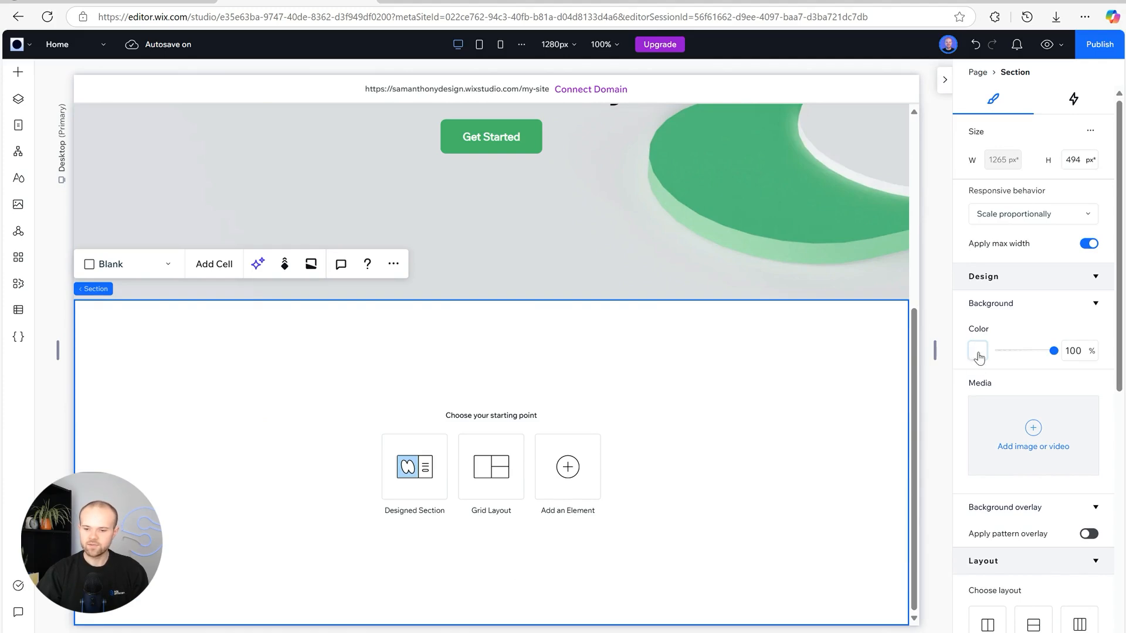
{"action": "left_click", "coordinate": [977, 350]}
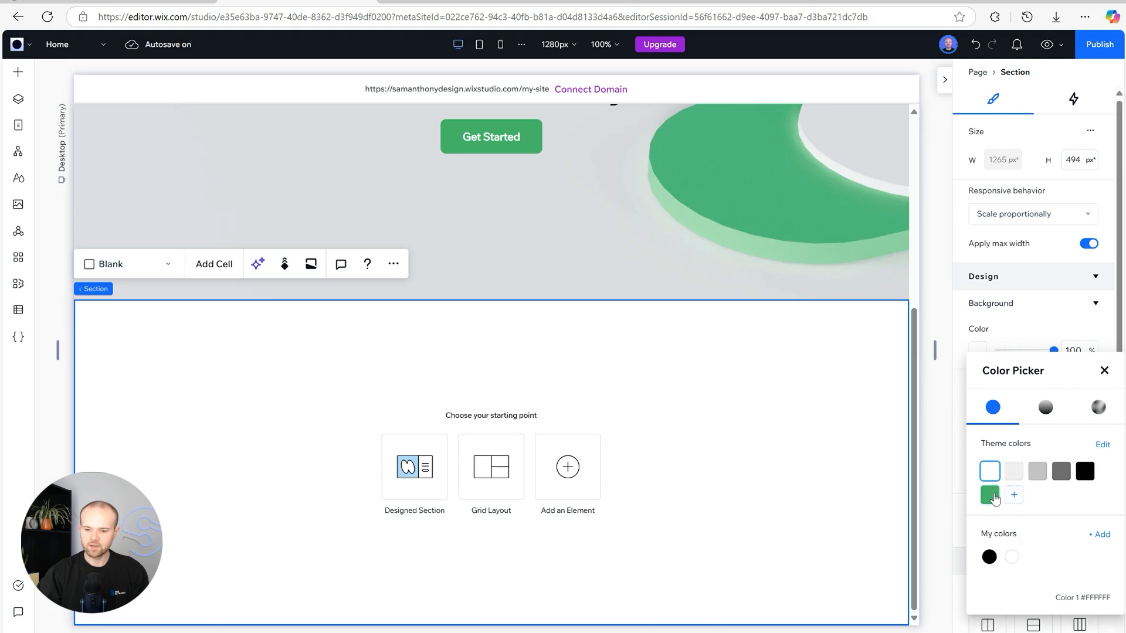
{"action": "left_click", "coordinate": [988, 494]}
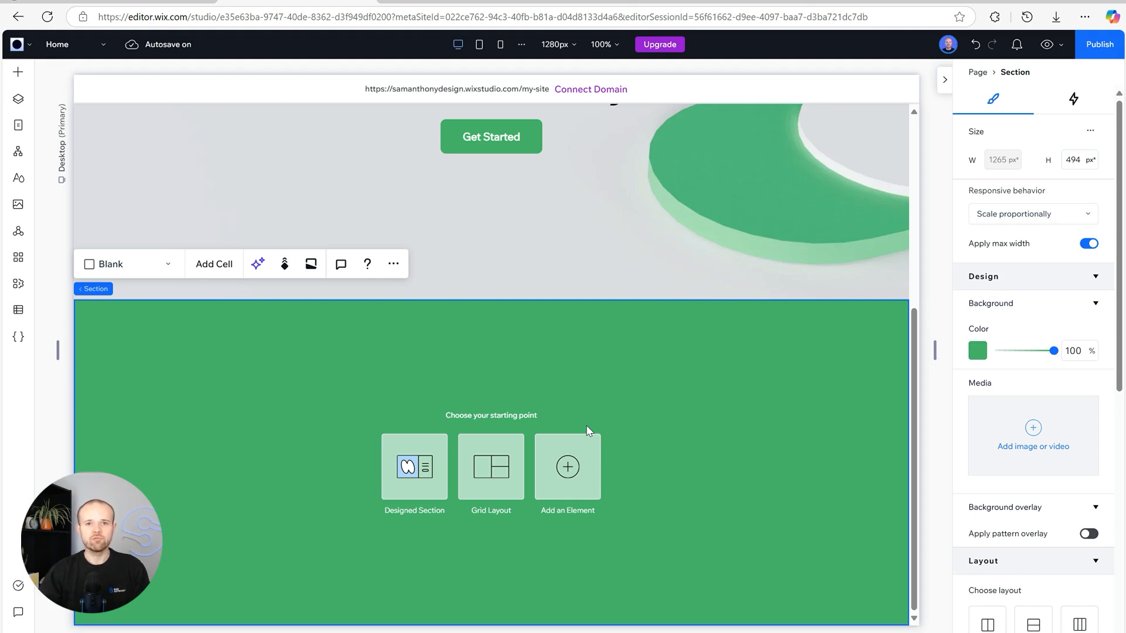
{"action": "mouse_move", "coordinate": [17, 204]}
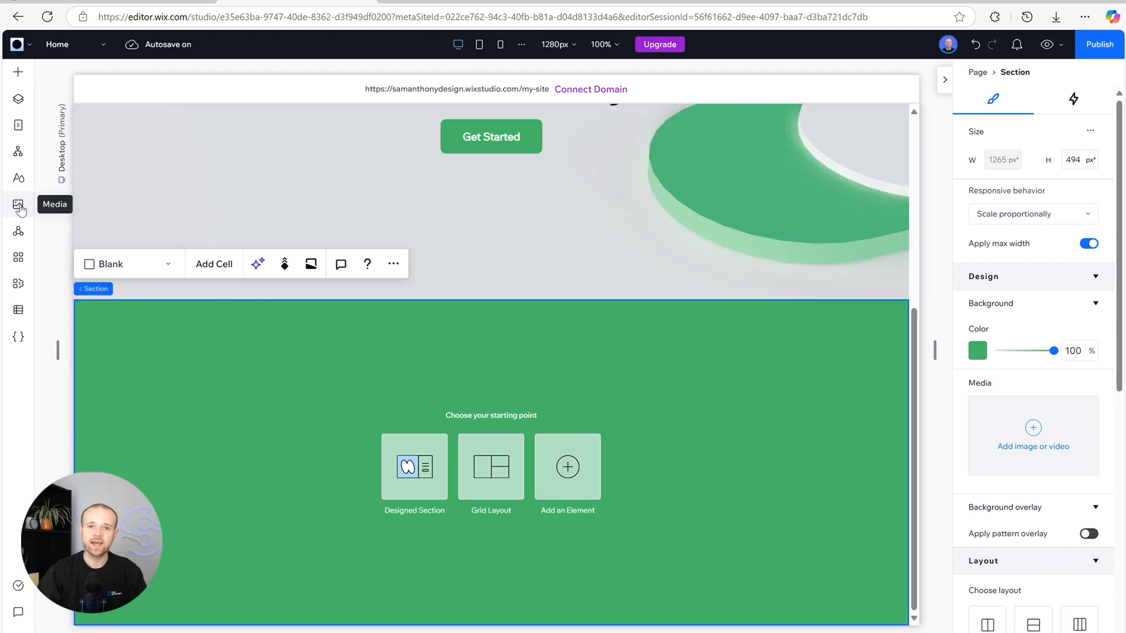
{"action": "mouse_move", "coordinate": [14, 215]}
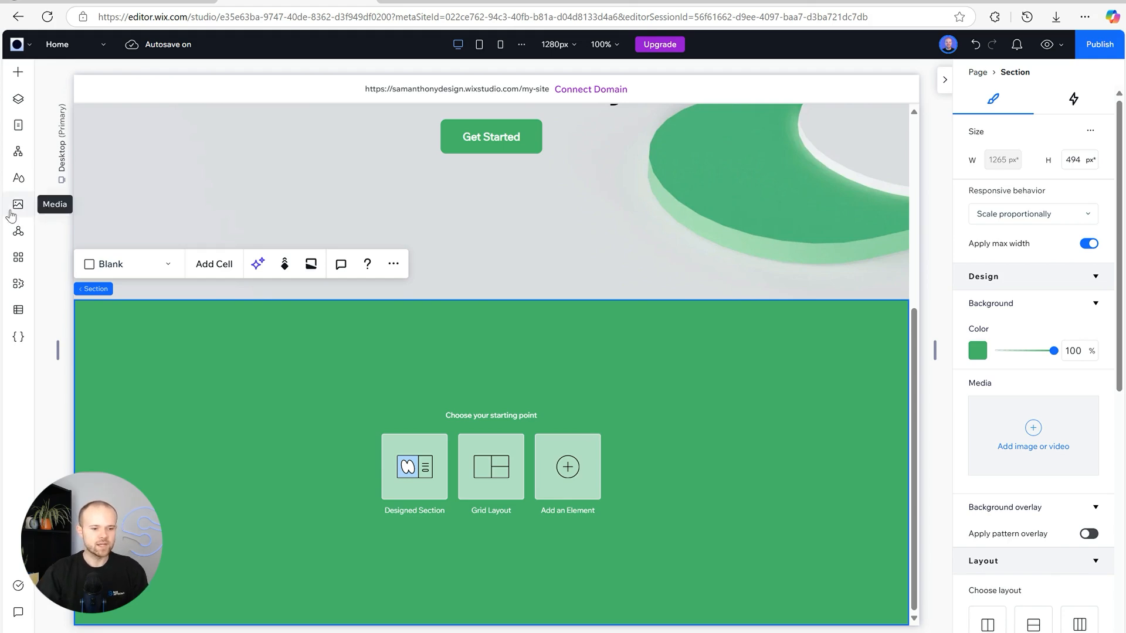
- Add event_available.png (calendar check icon) from Site Files into the green section
{"action": "left_click", "coordinate": [1031, 428]}
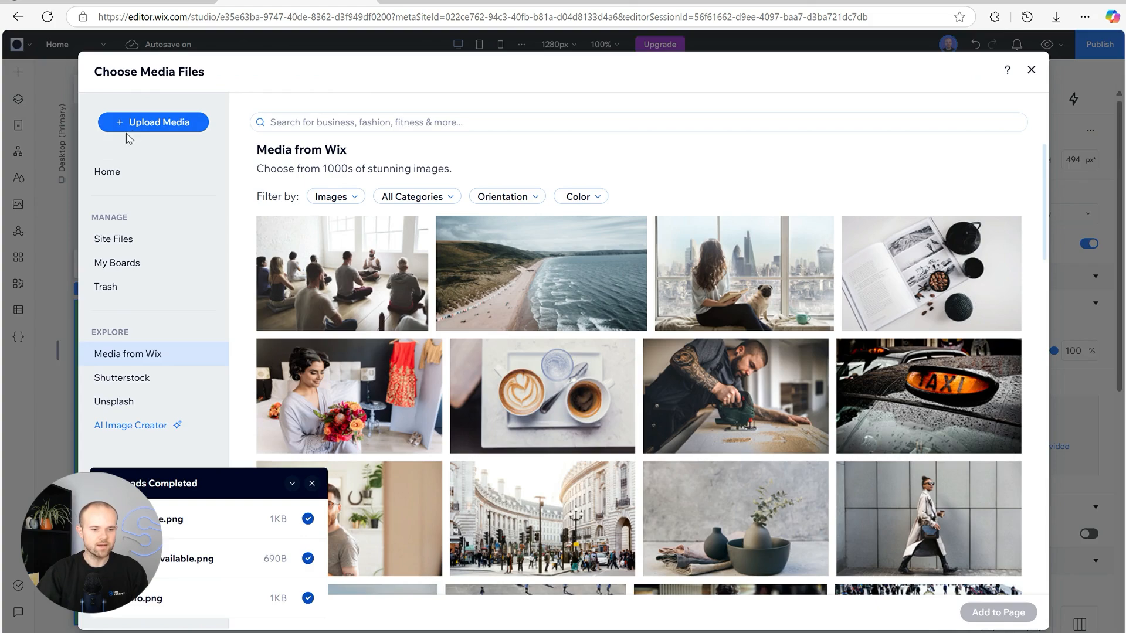
{"action": "left_click", "coordinate": [113, 238]}
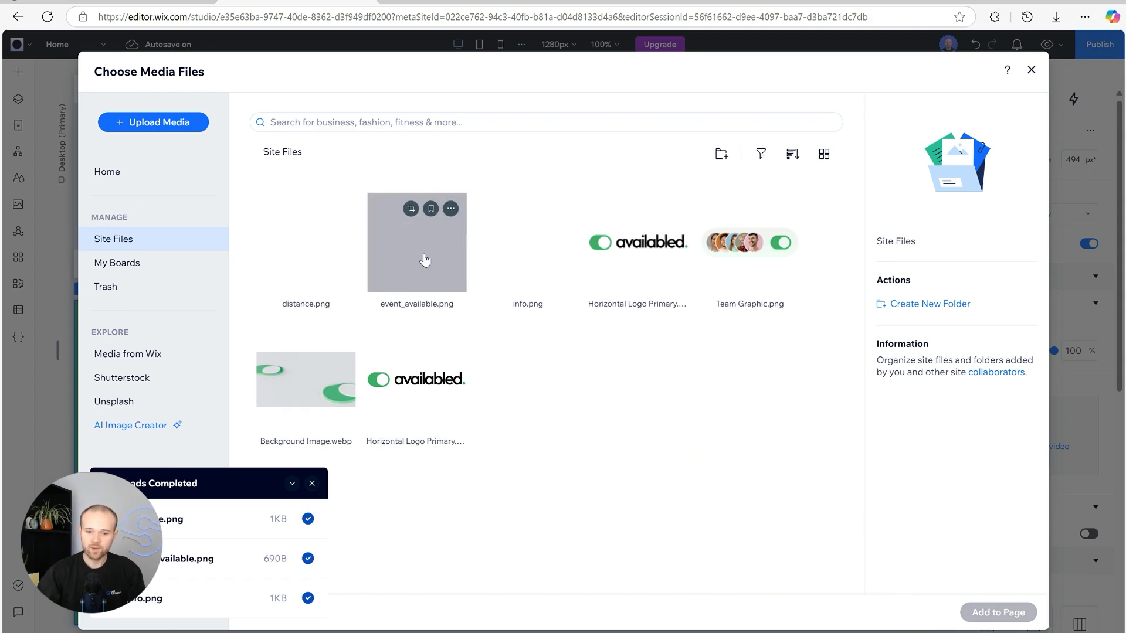
{"action": "mouse_move", "coordinate": [429, 245]}
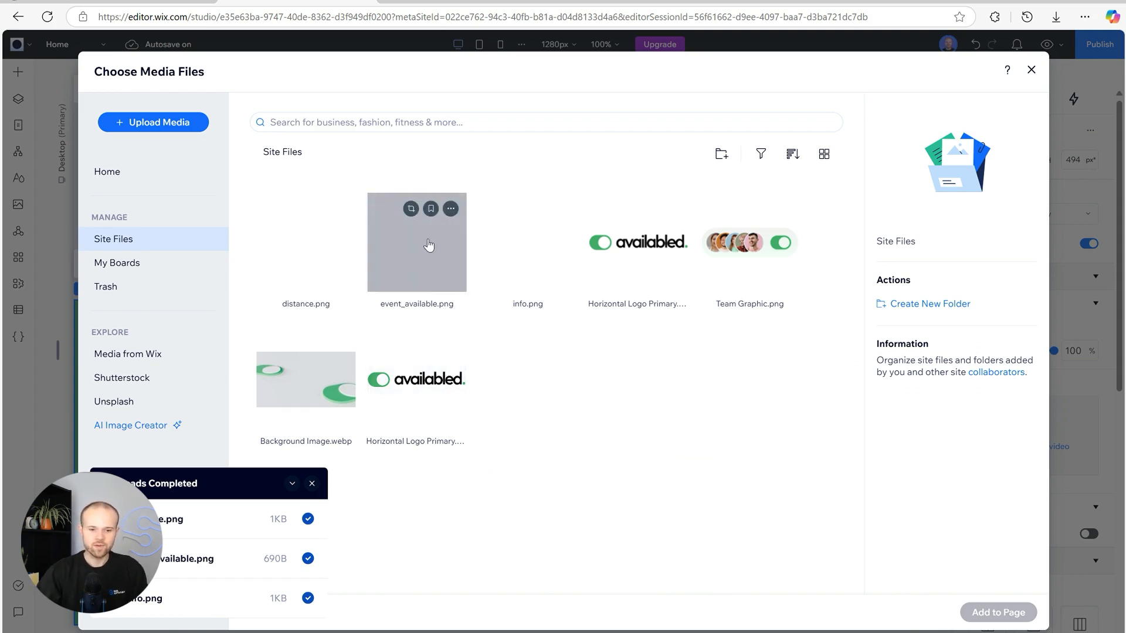
{"action": "left_click", "coordinate": [416, 241]}
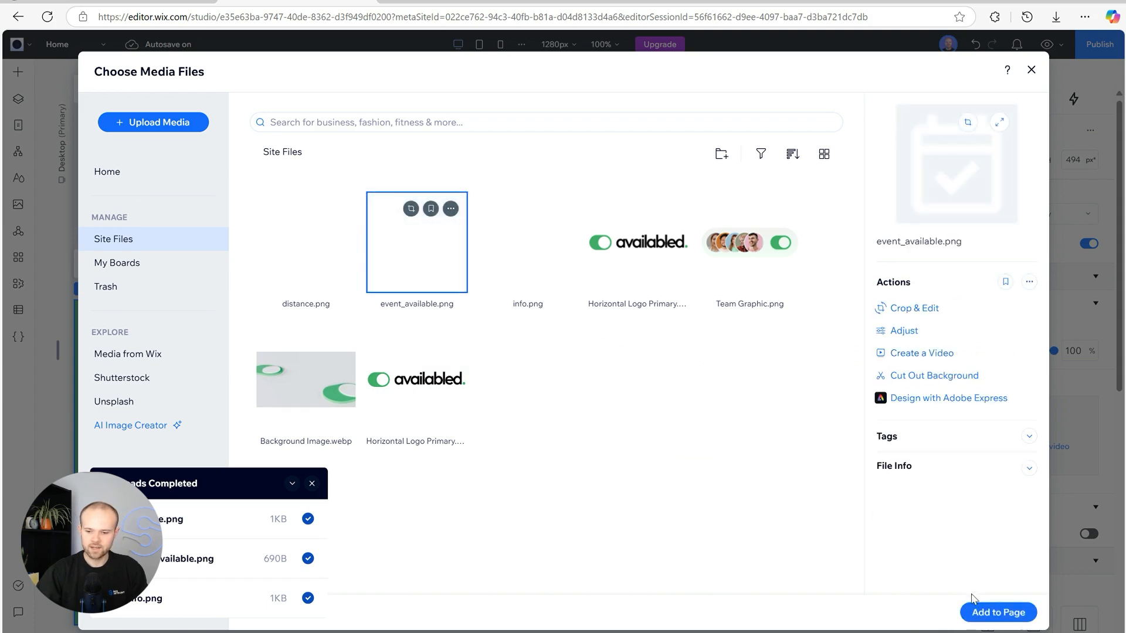
{"action": "left_click", "coordinate": [997, 612]}
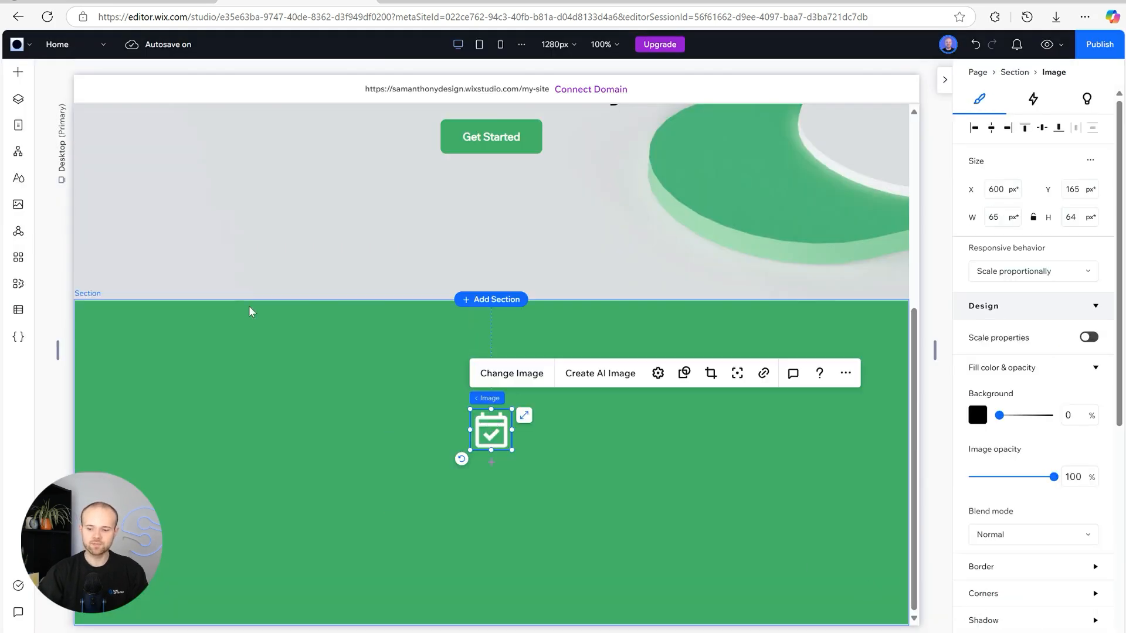
- Add a white Heading 2 'Simplify Coordination' at 24 px and centre it under the calendar icon
{"action": "left_click", "coordinate": [18, 71]}
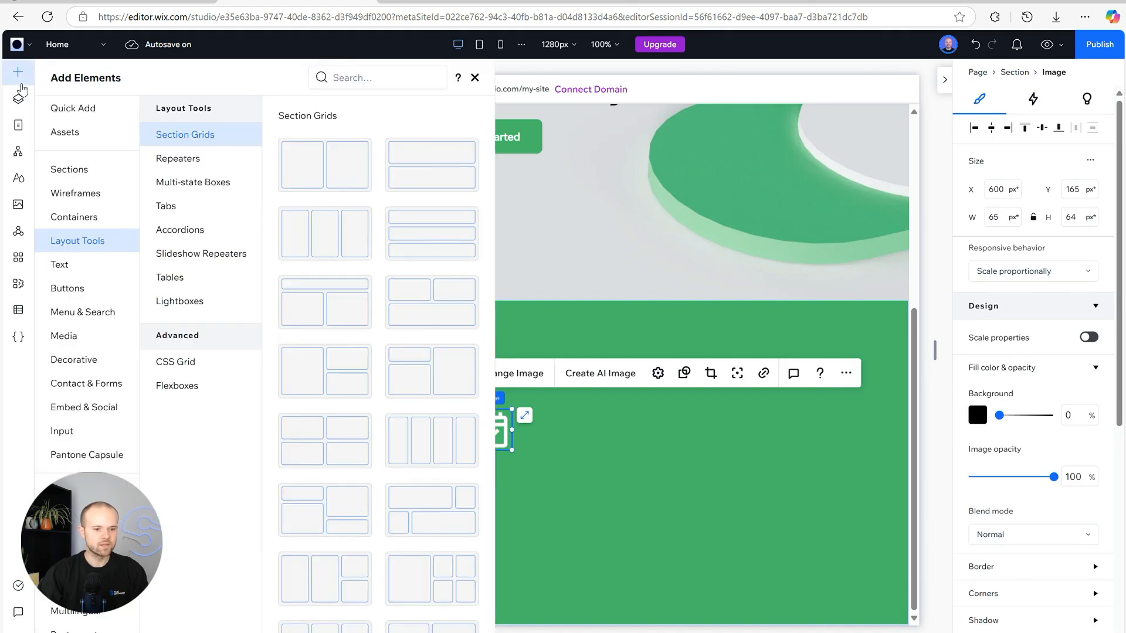
{"action": "left_click", "coordinate": [60, 264]}
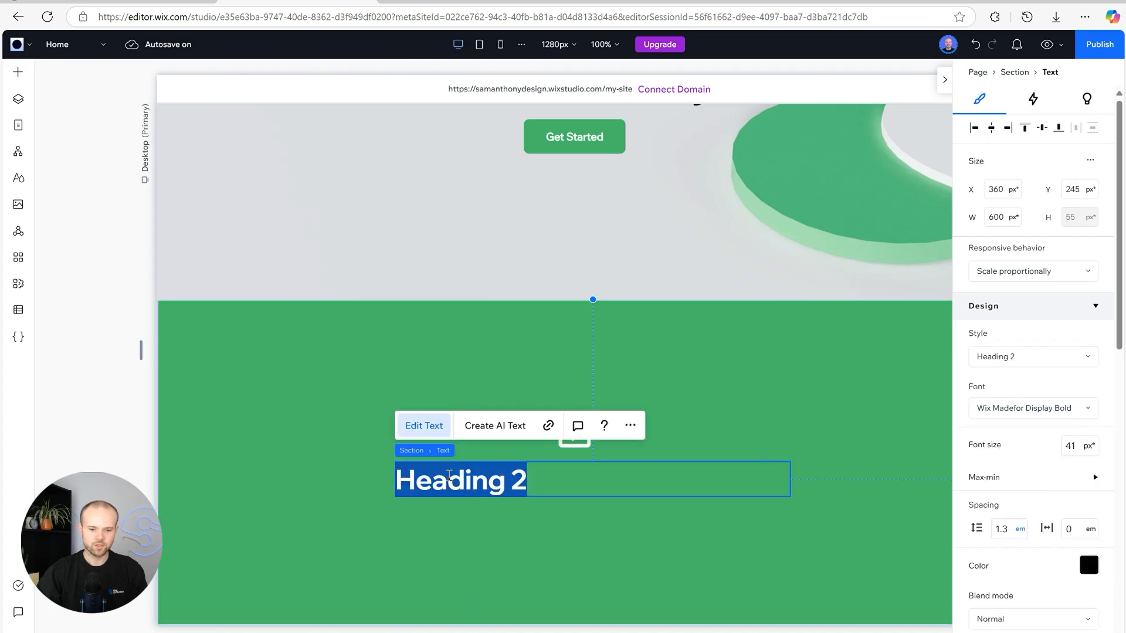
{"action": "left_click", "coordinate": [562, 524]}
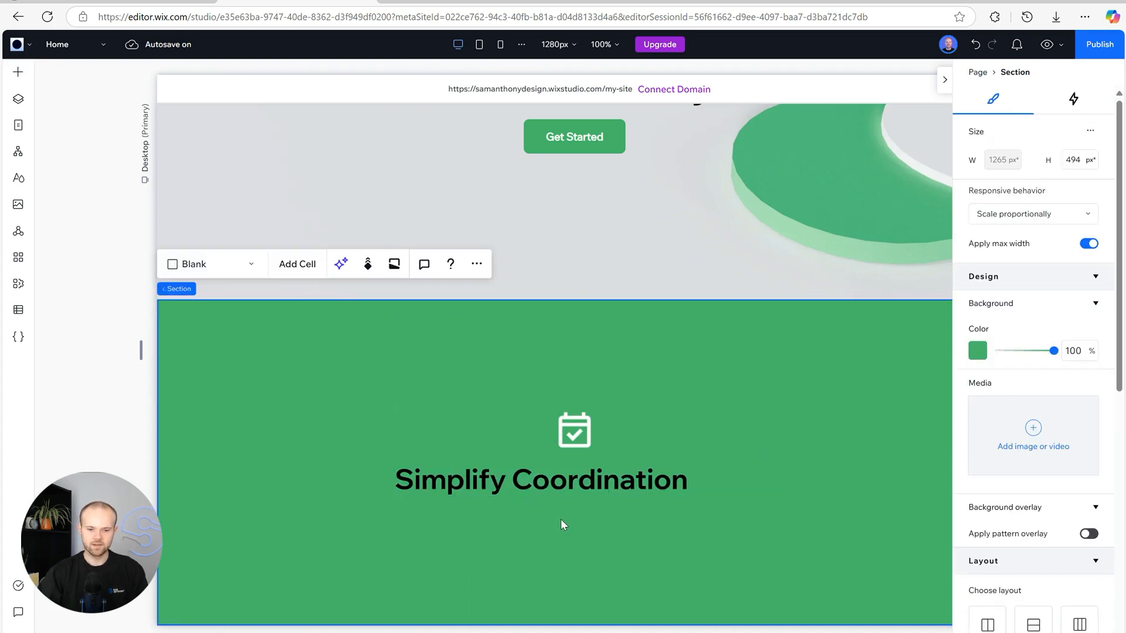
{"action": "left_click", "coordinate": [541, 478]}
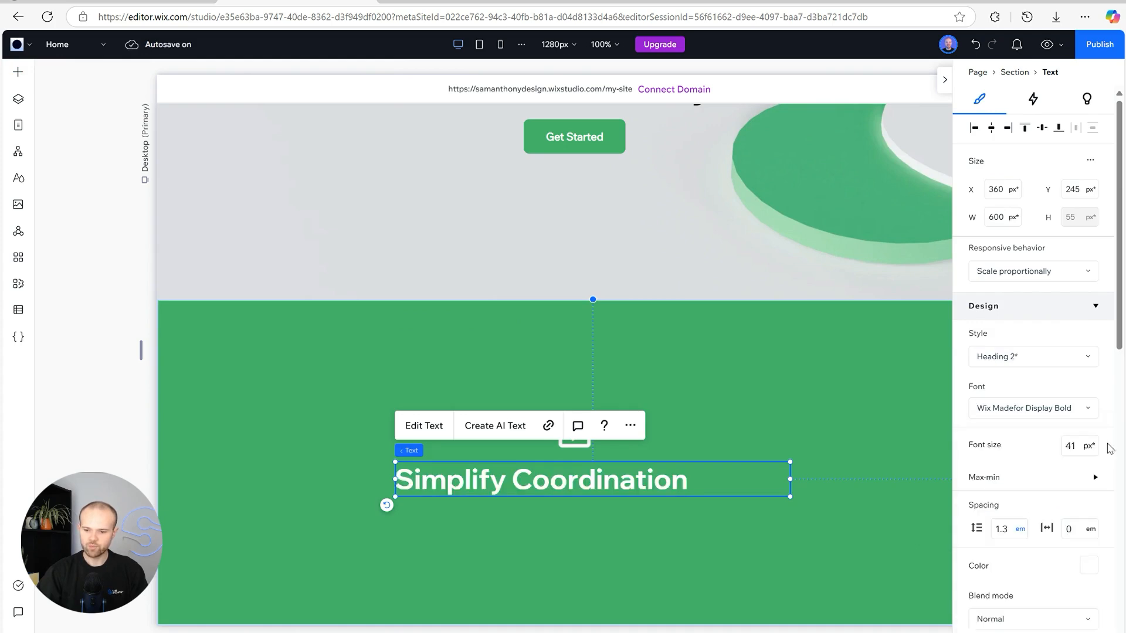
{"action": "left_click", "coordinate": [1072, 446]}
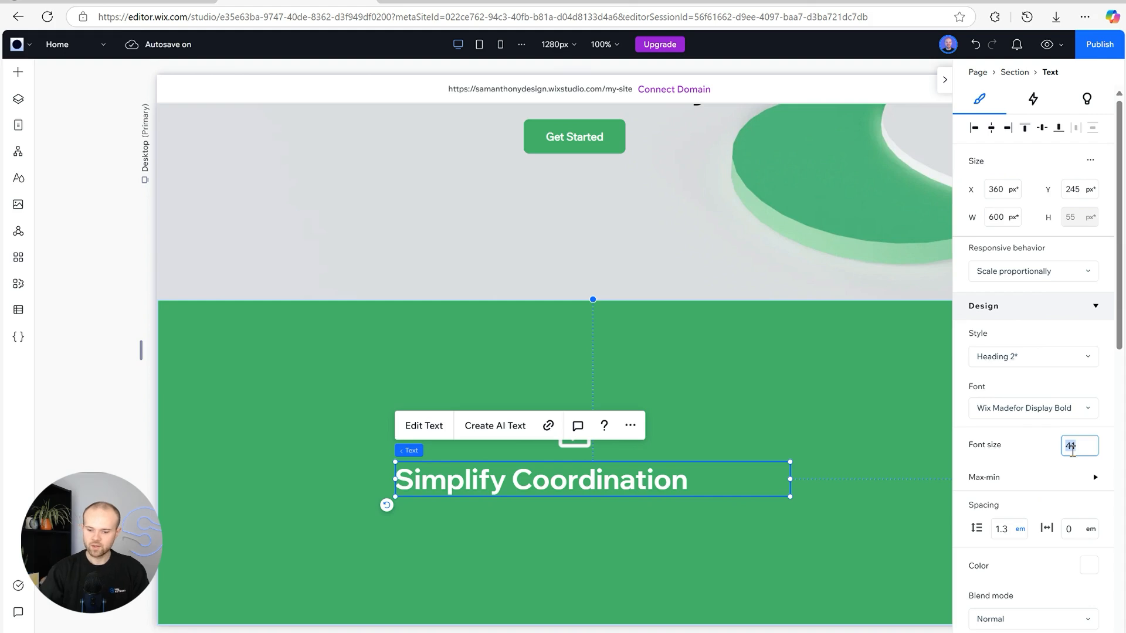
{"action": "type", "text": "32"}
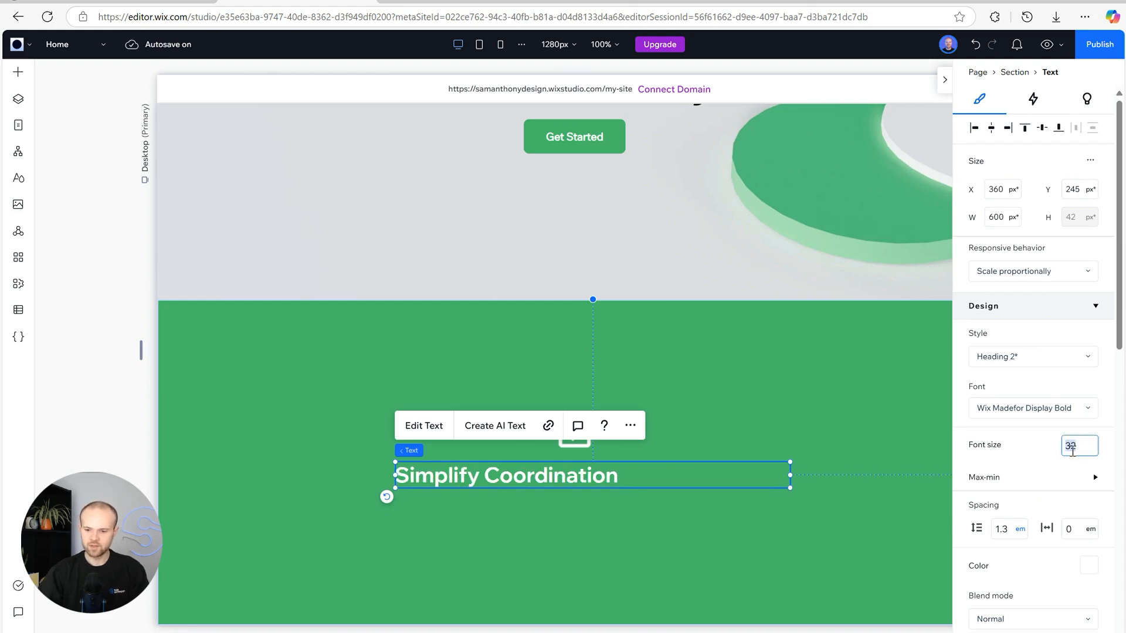
{"action": "type", "text": "24"}
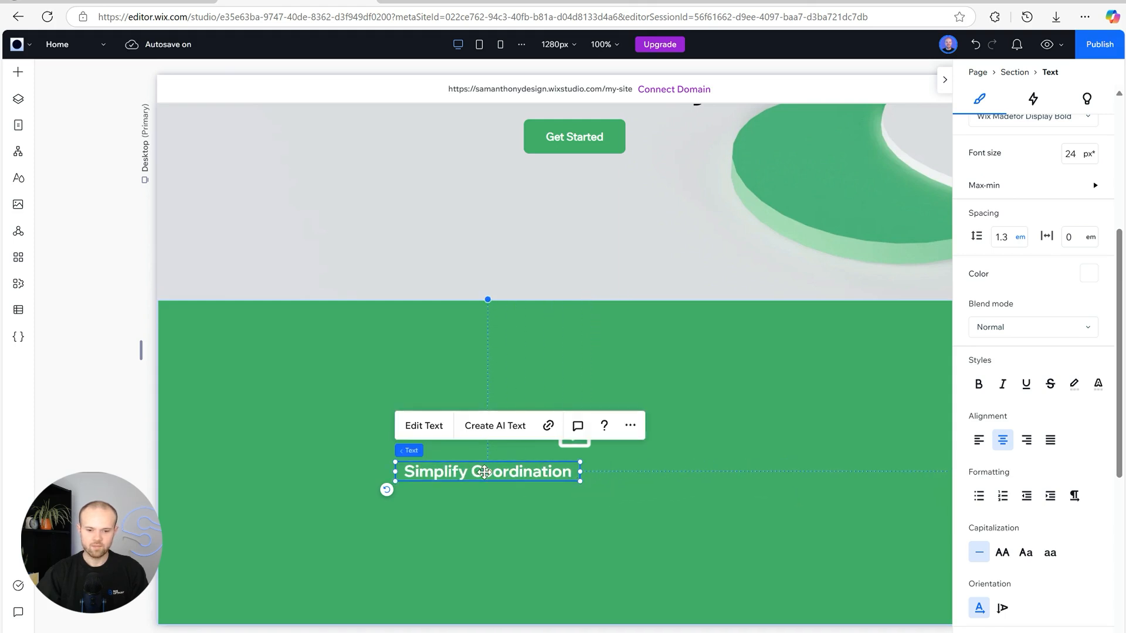
{"action": "left_click_drag", "start_coordinate": [487, 472], "coordinate": [574, 467]}
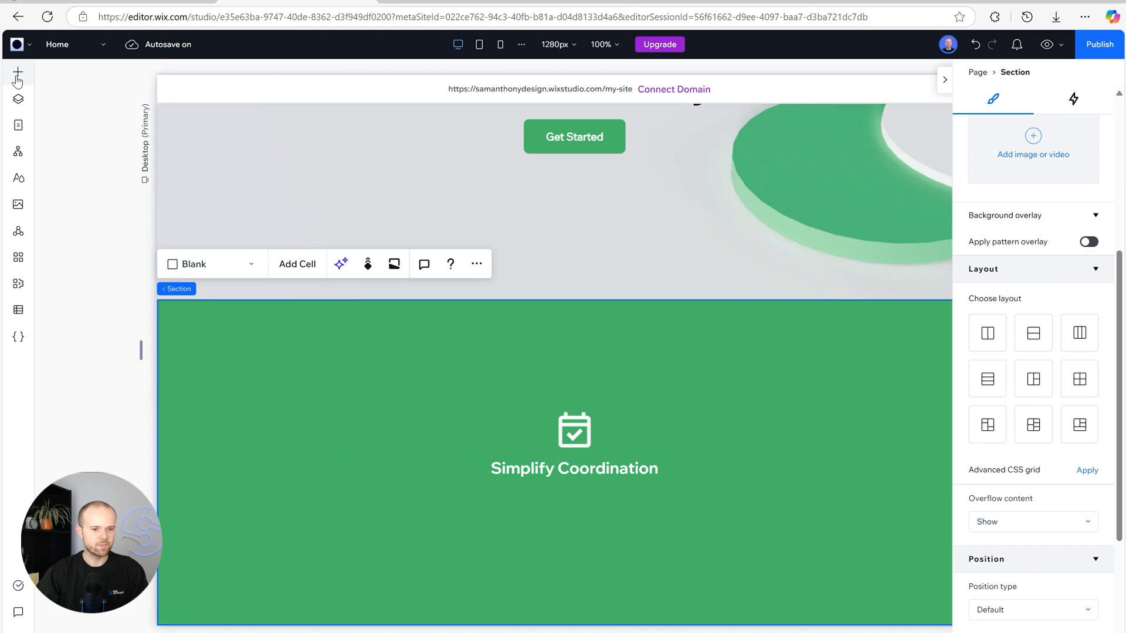
- Add a white centred double-booking description paragraph, then move icon, heading and paragraph as one block
{"action": "left_click", "coordinate": [18, 72]}
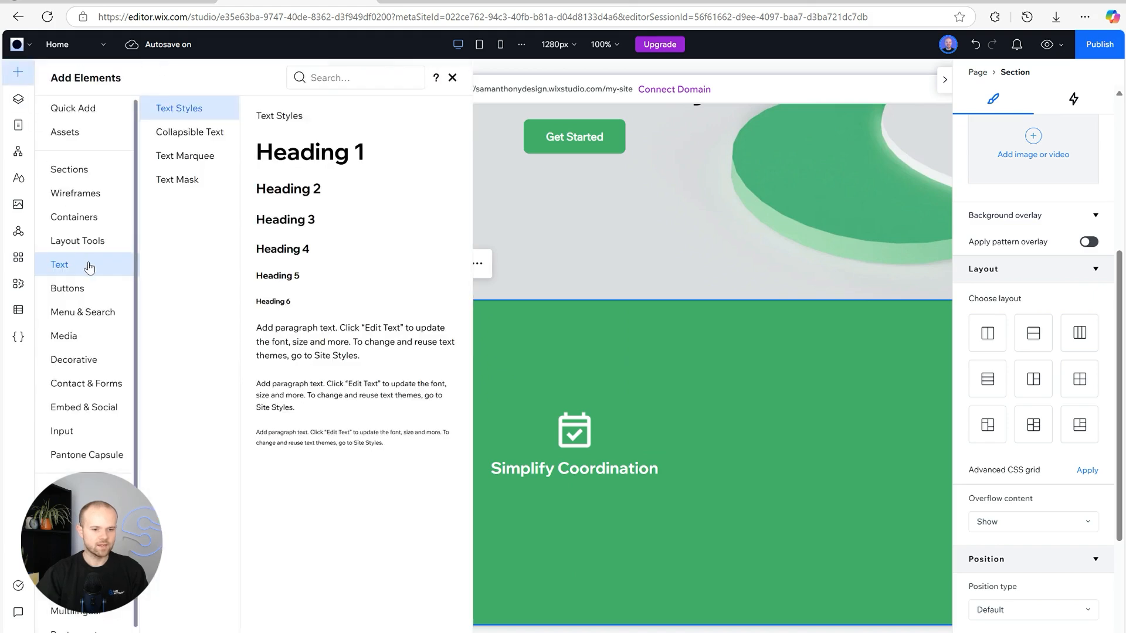
{"action": "mouse_move", "coordinate": [308, 343]}
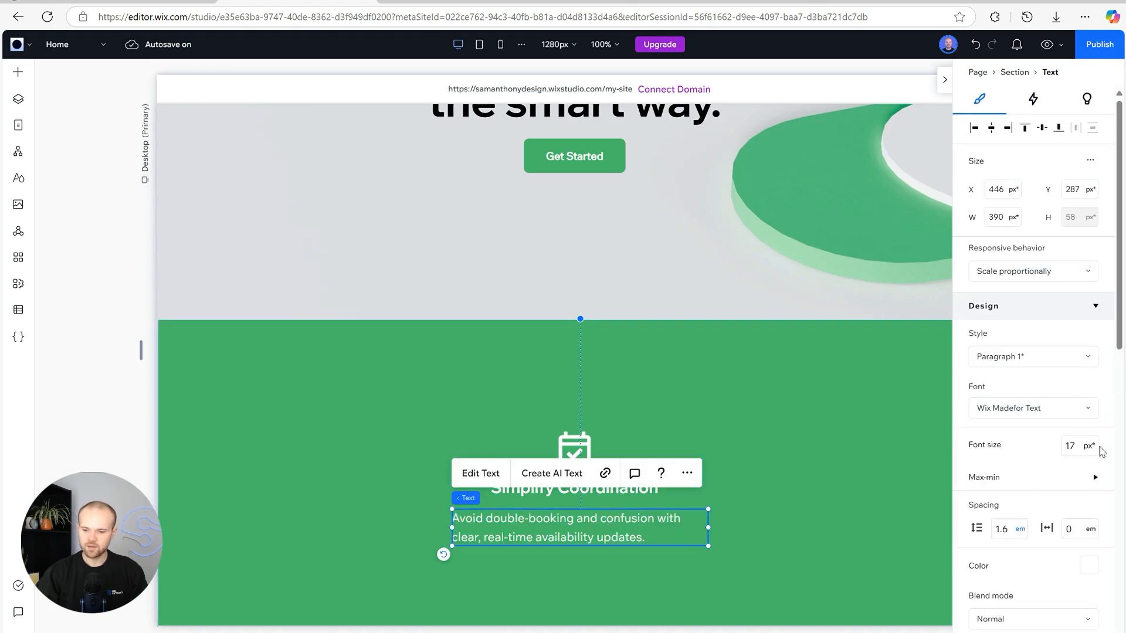
{"action": "scroll", "scroll_direction": "down", "scroll_amount": 3}
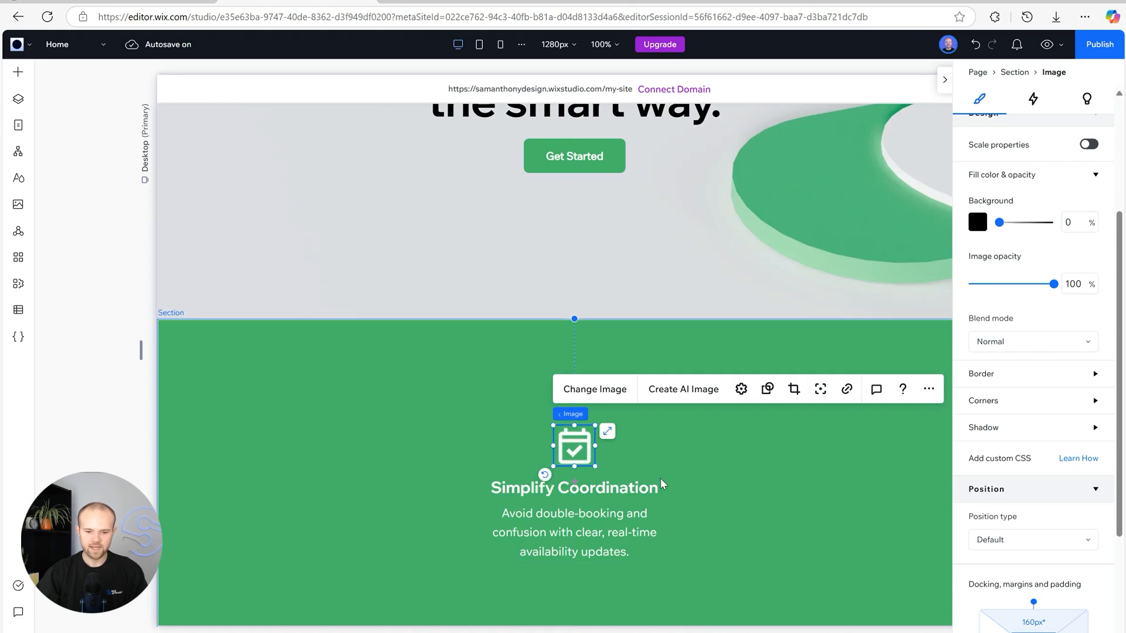
{"action": "left_click", "coordinate": [574, 532]}
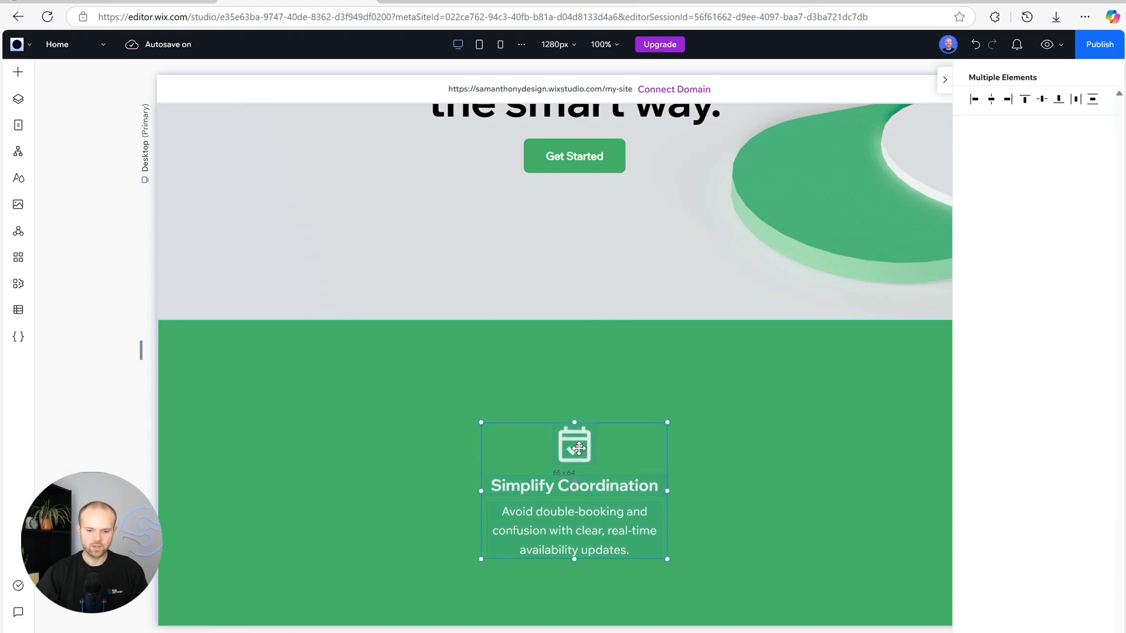
{"action": "left_click_drag", "start_coordinate": [574, 452], "coordinate": [575, 434]}
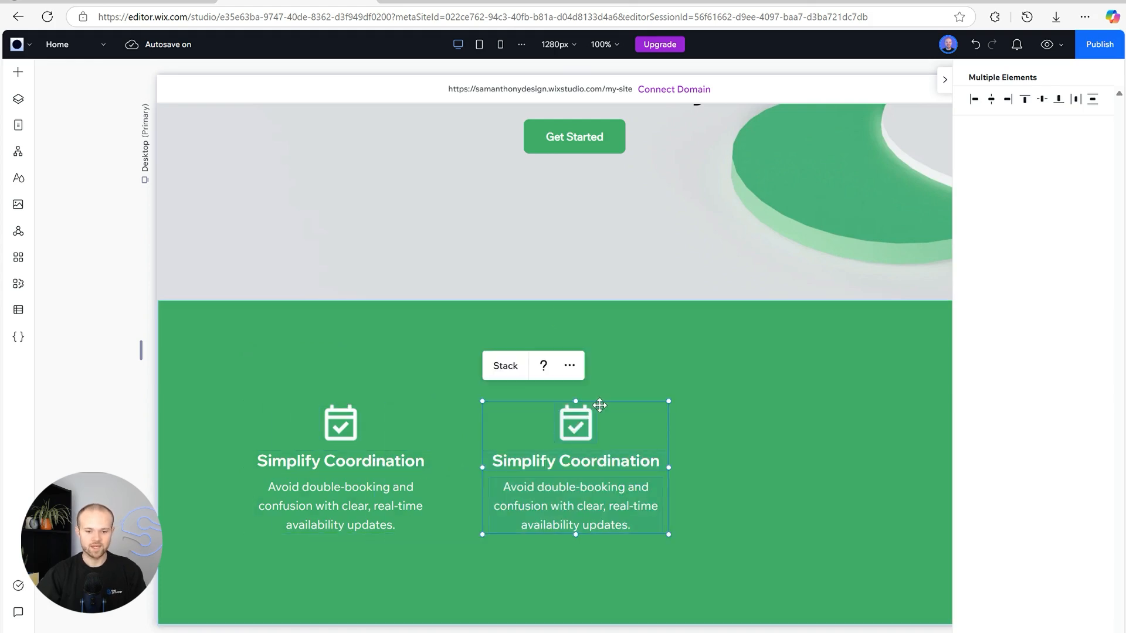
- Swap the second and third columns' icons to the info and location pin images
{"action": "left_click", "coordinate": [575, 423]}
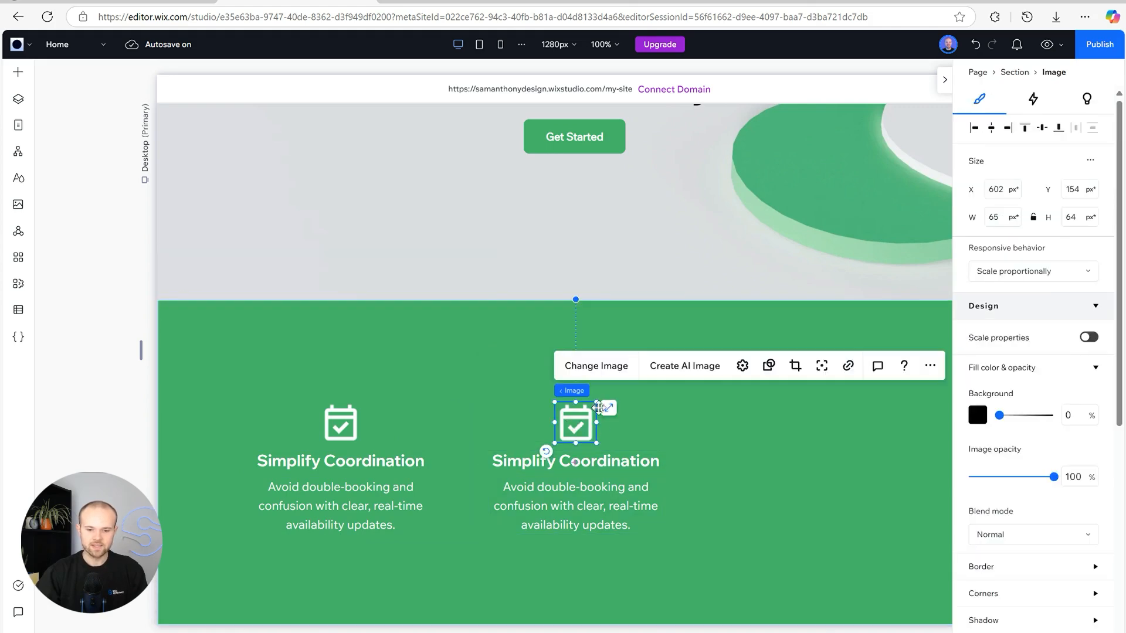
{"action": "left_click", "coordinate": [596, 365]}
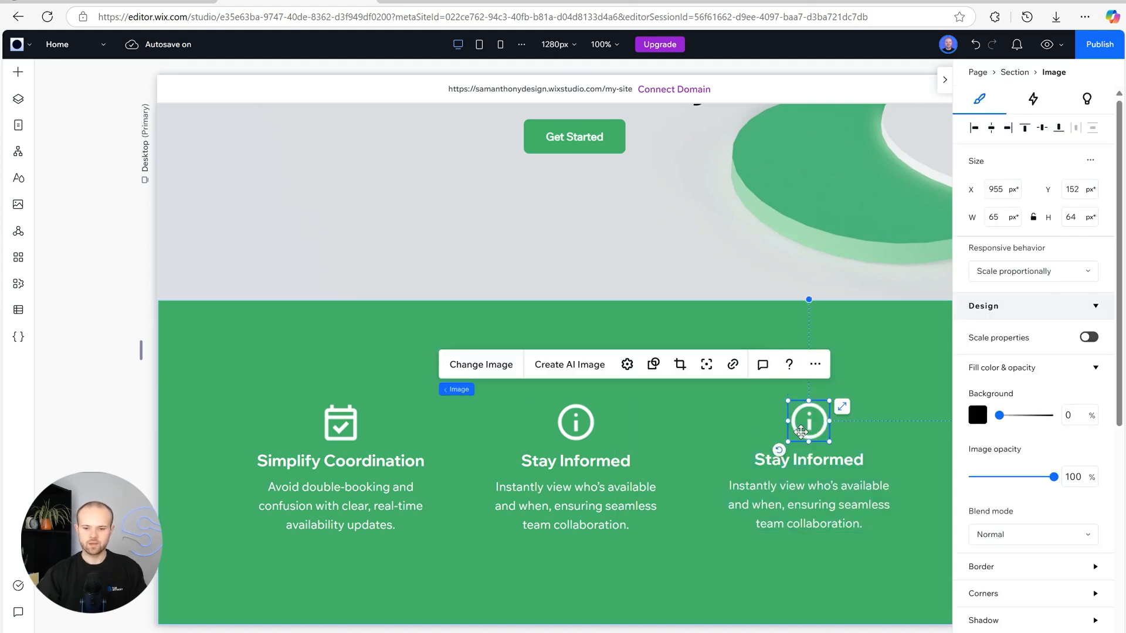
{"action": "left_click", "coordinate": [481, 363]}
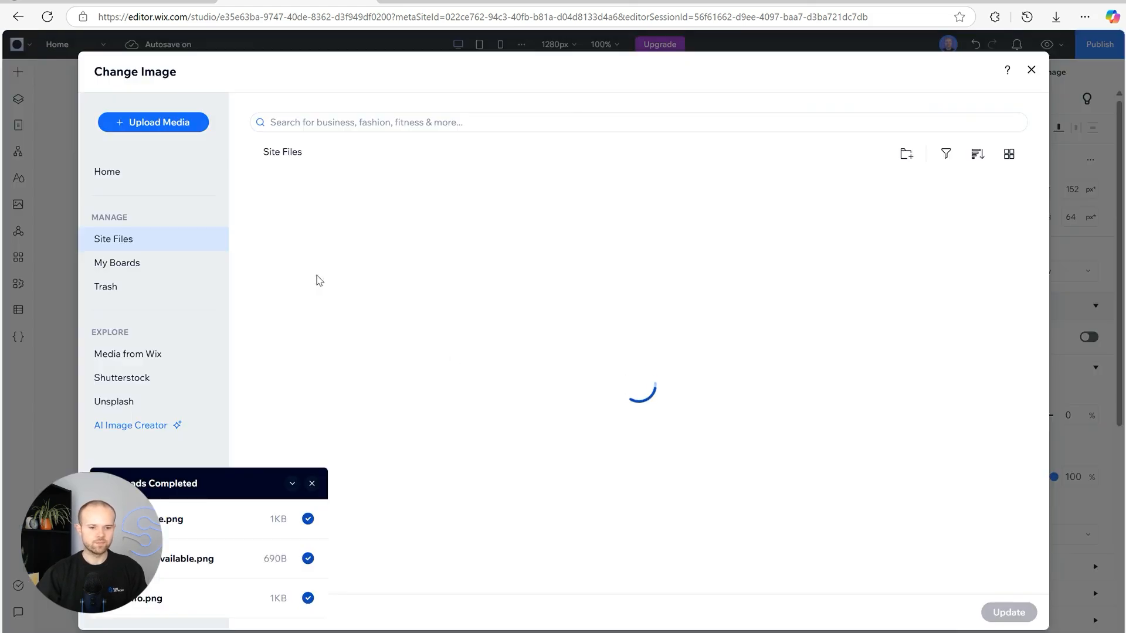
{"action": "left_click", "coordinate": [305, 241]}
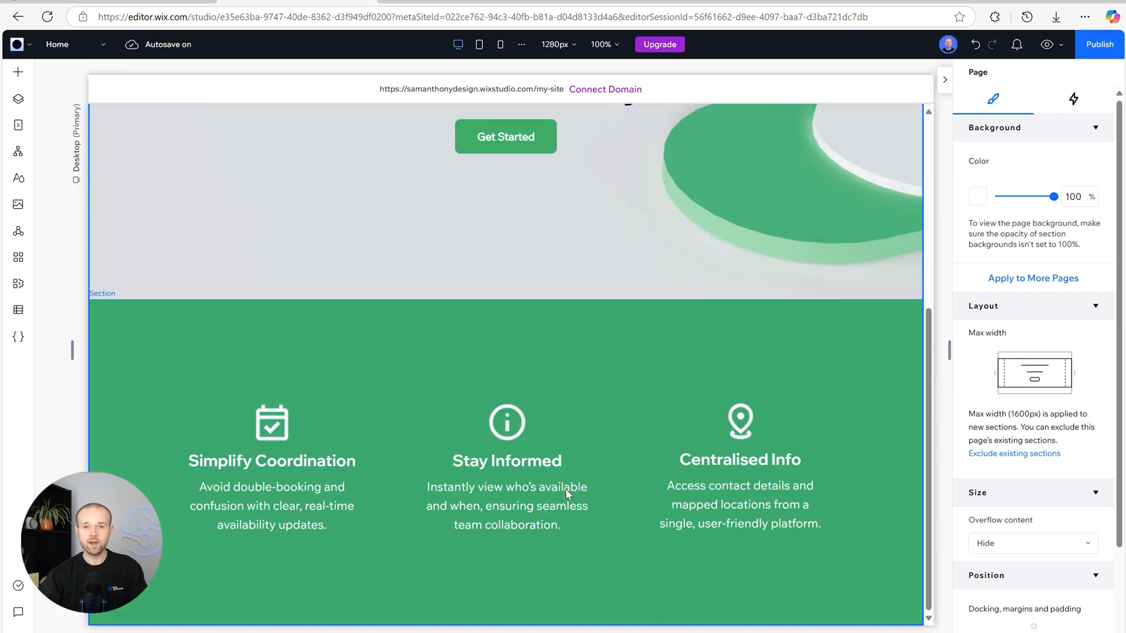
{"action": "mouse_move", "coordinate": [542, 341]}
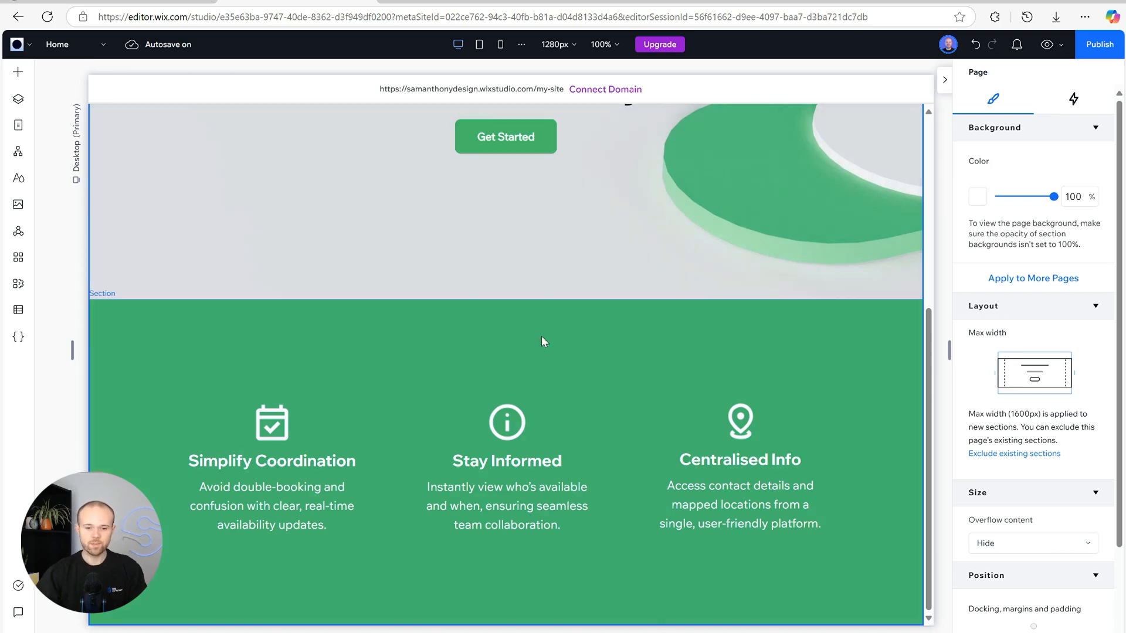
{"action": "mouse_move", "coordinate": [300, 433]}
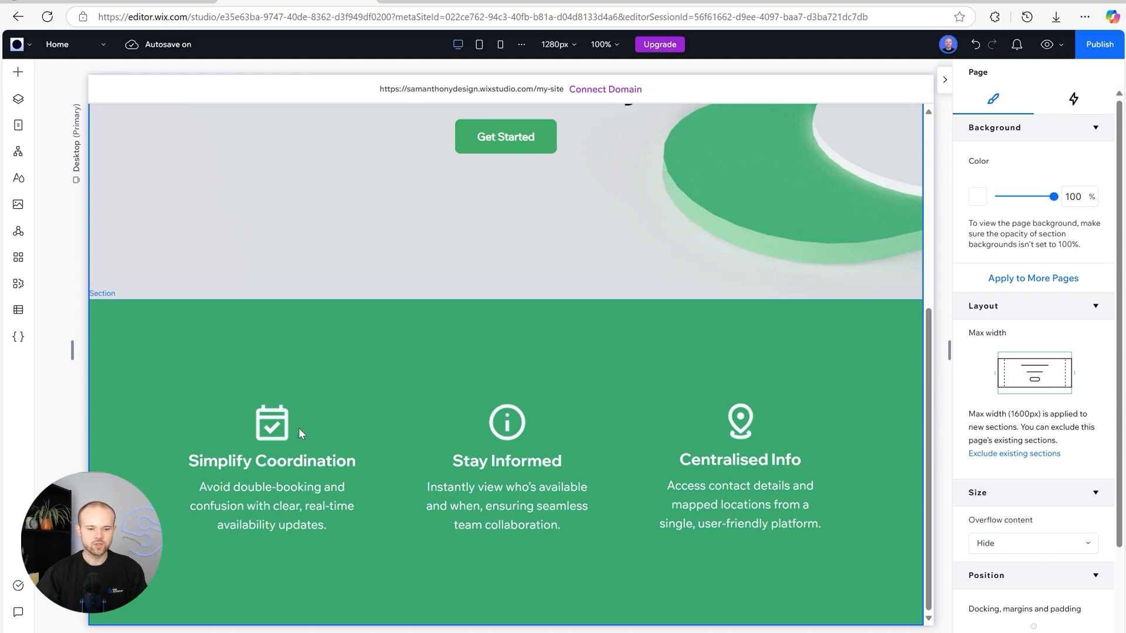
- Select the three feature columns, drag them higher in the green section and deselect
{"action": "left_click", "coordinate": [271, 437]}
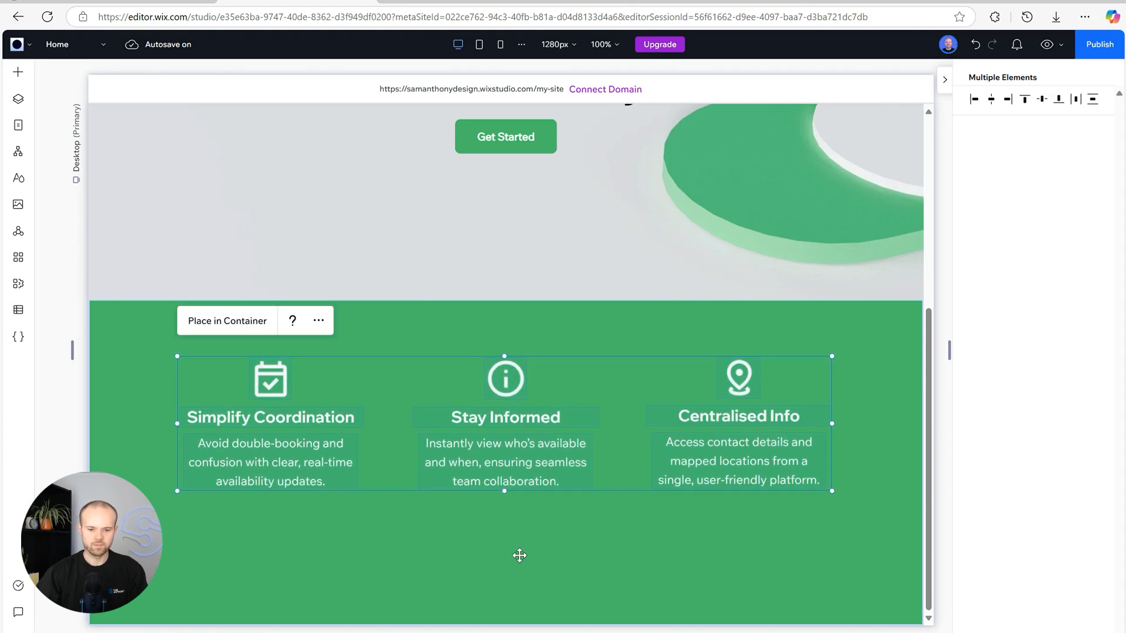
{"action": "left_click", "coordinate": [505, 552]}
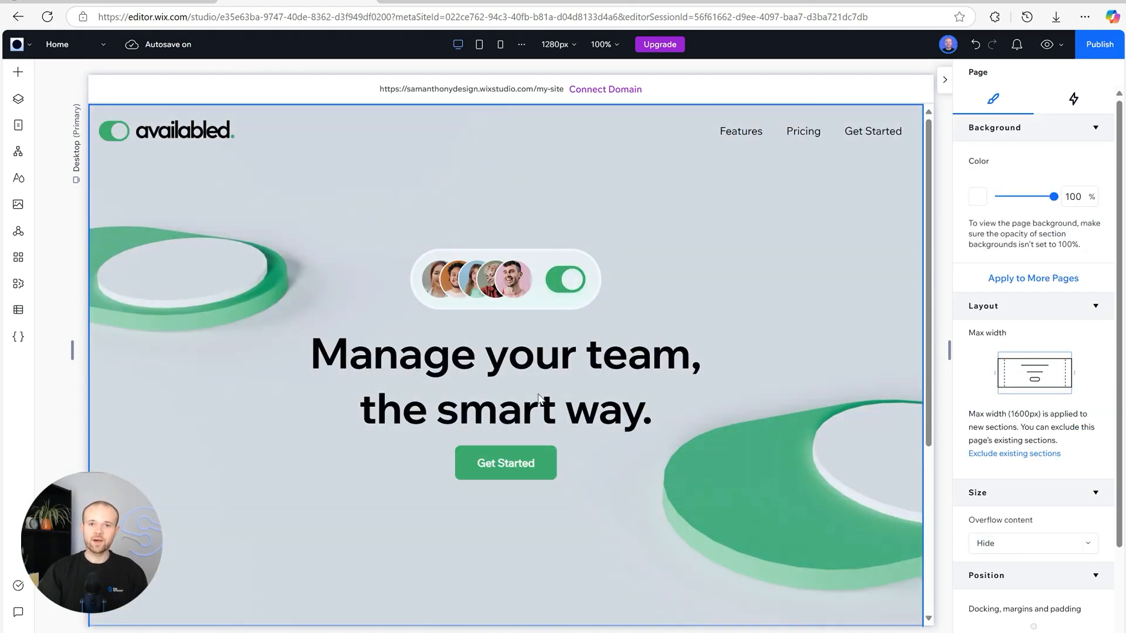
{"action": "scroll", "scroll_direction": "down", "scroll_amount": 3}
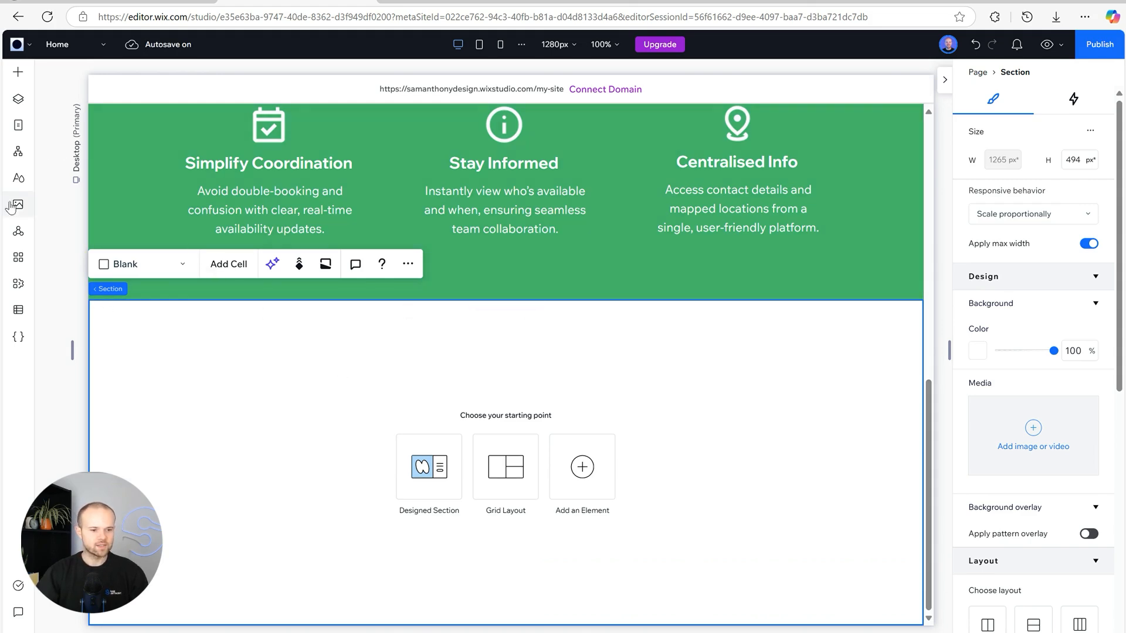
- Place Laptop Mockup.png in the new white section, resized and moved to the right side
{"action": "left_click", "coordinate": [1032, 427]}
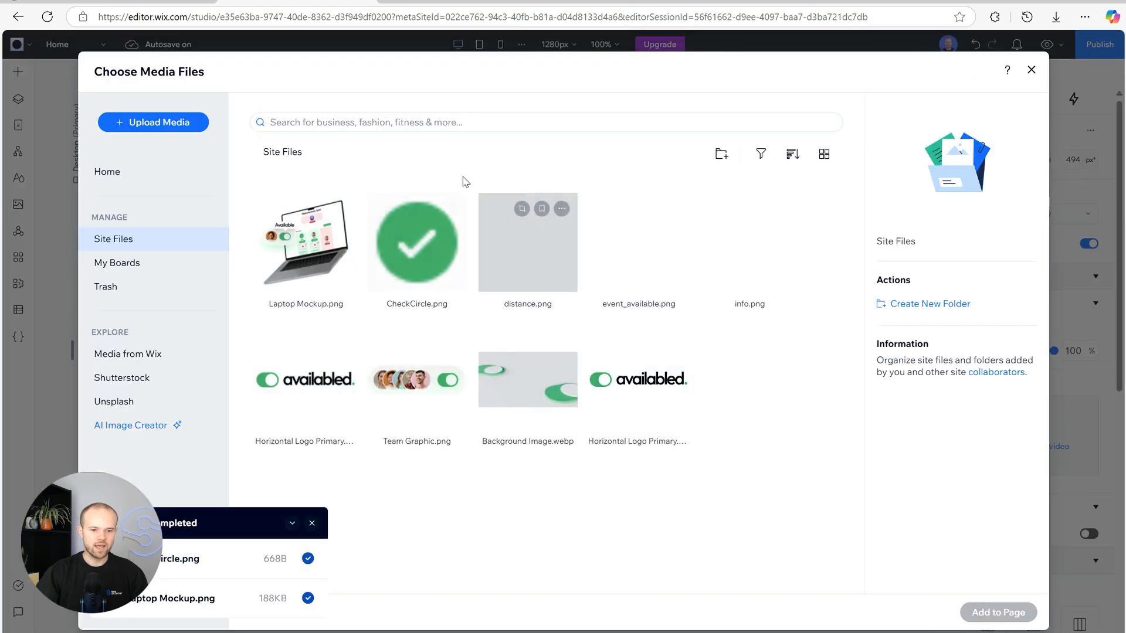
{"action": "left_click", "coordinate": [305, 241]}
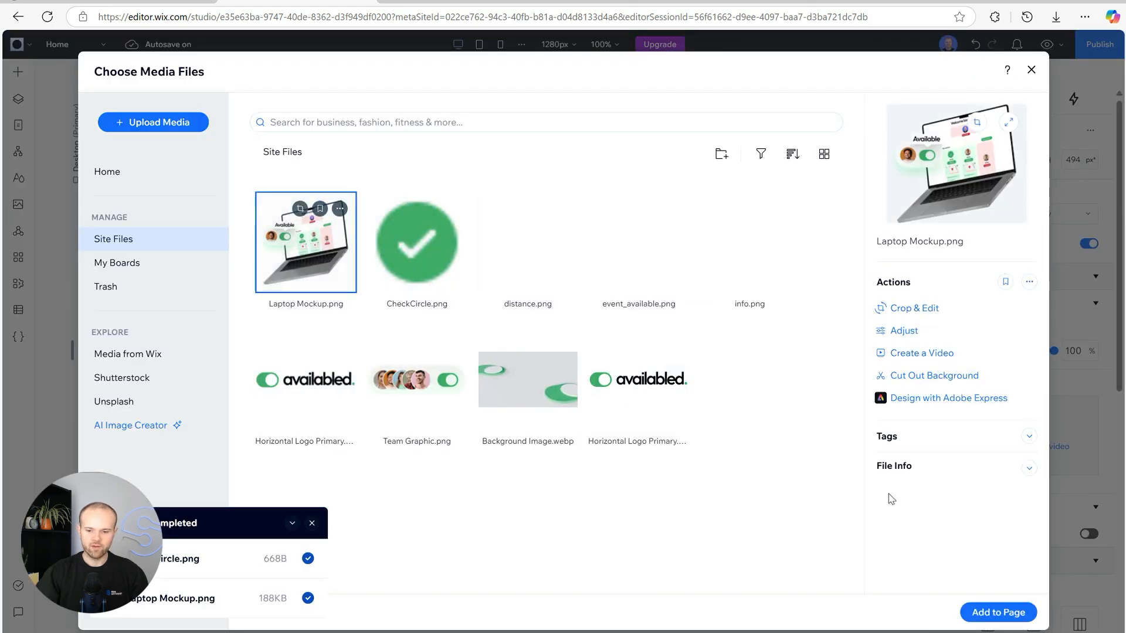
{"action": "left_click", "coordinate": [997, 612]}
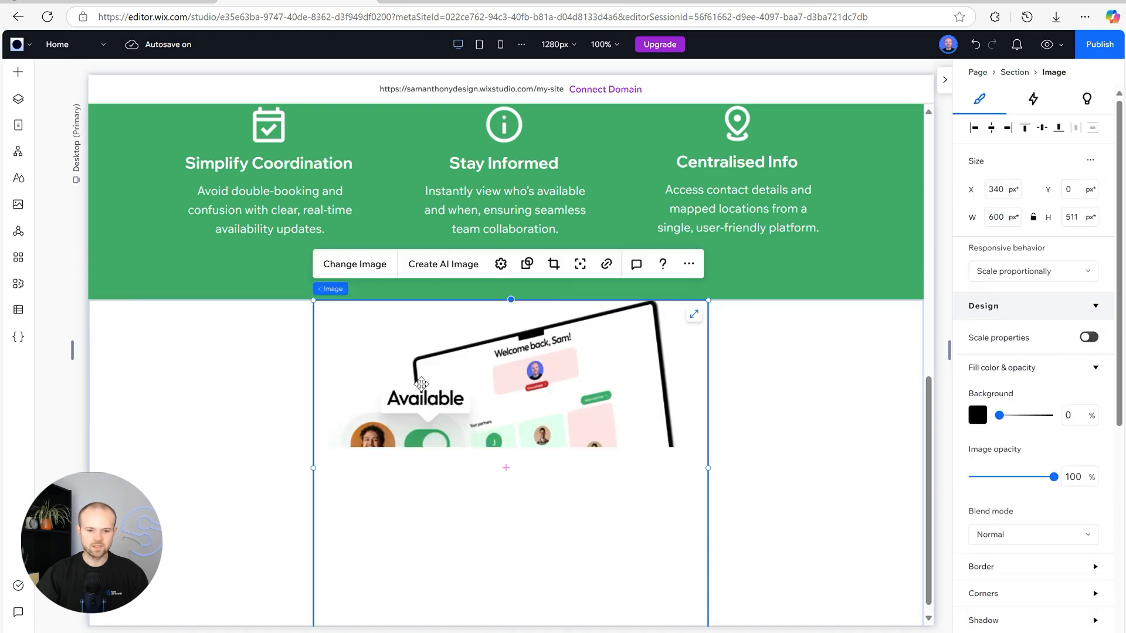
{"action": "left_click_drag", "start_coordinate": [419, 380], "coordinate": [527, 409]}
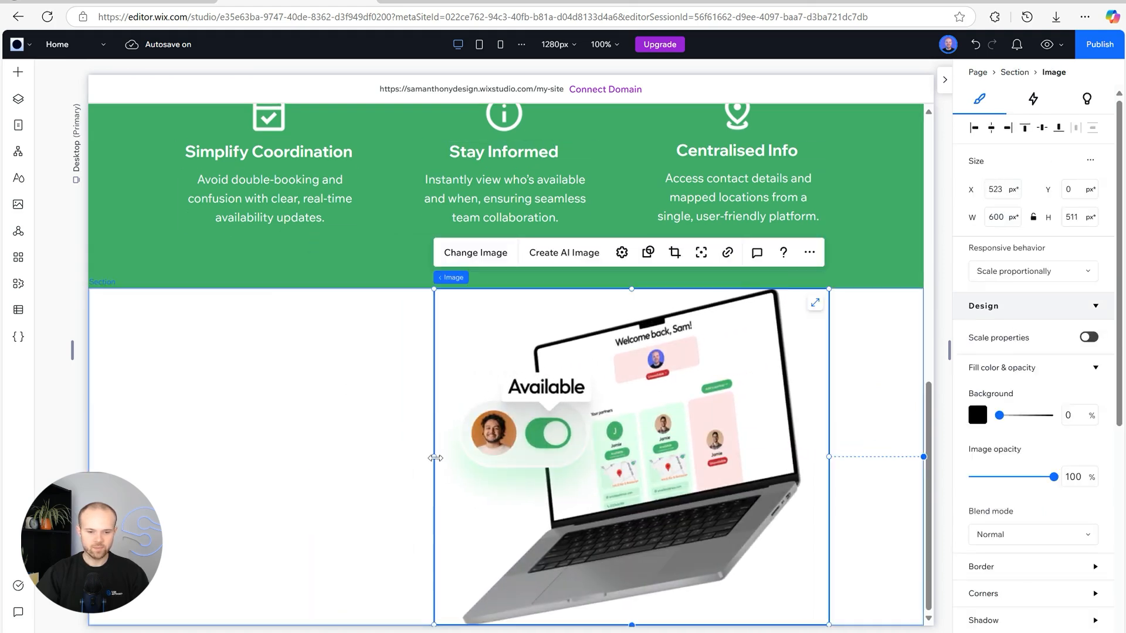
{"action": "left_click_drag", "start_coordinate": [433, 456], "coordinate": [501, 456]}
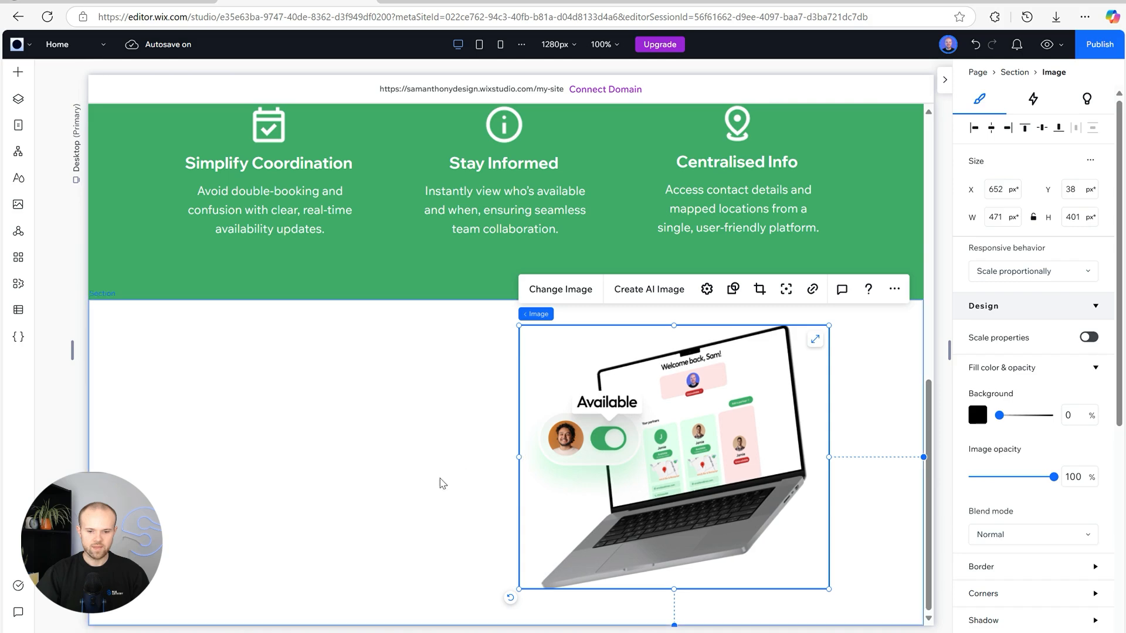
{"action": "mouse_move", "coordinate": [510, 440]}
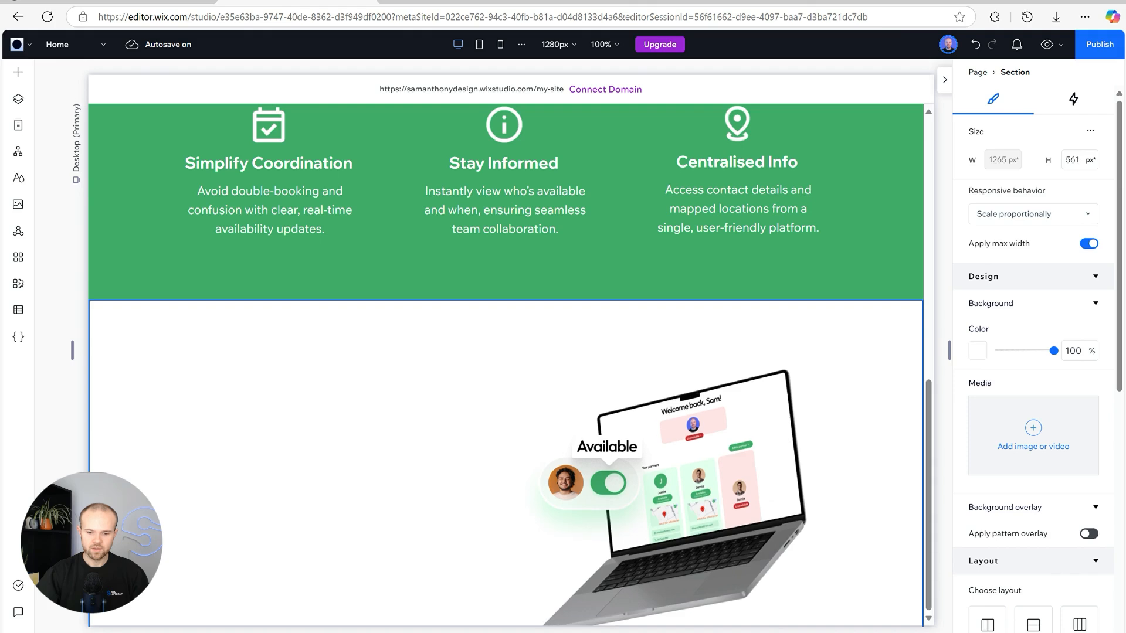
{"action": "left_click", "coordinate": [675, 466]}
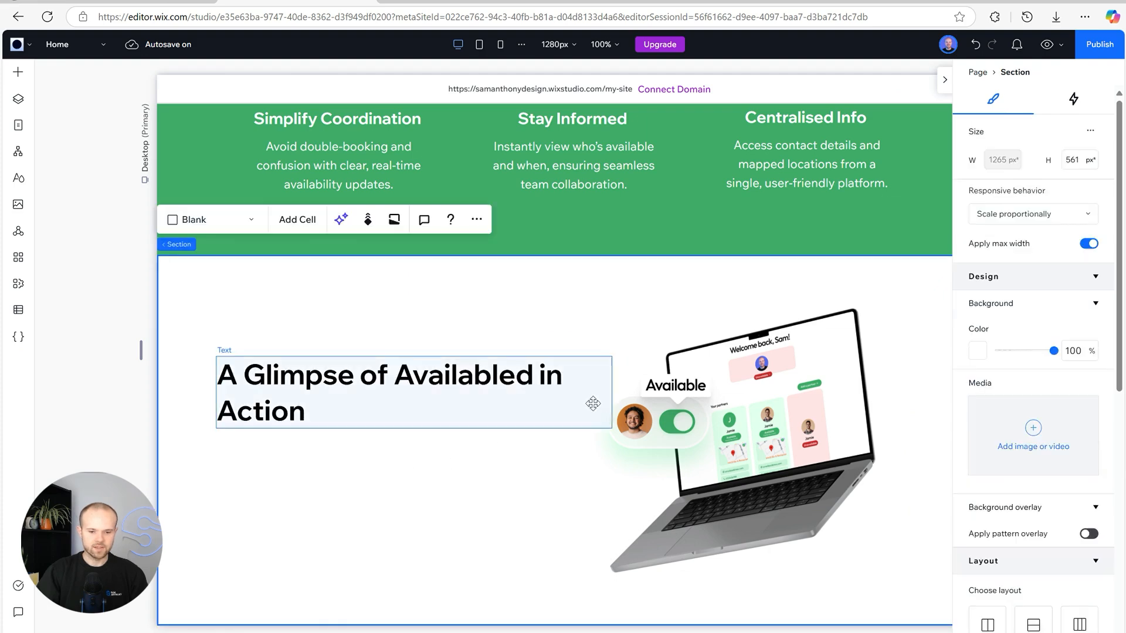
- Position the 'A Glimpse of Availabled in Action' heading as two lines left of the laptop
{"action": "left_click", "coordinate": [388, 392]}
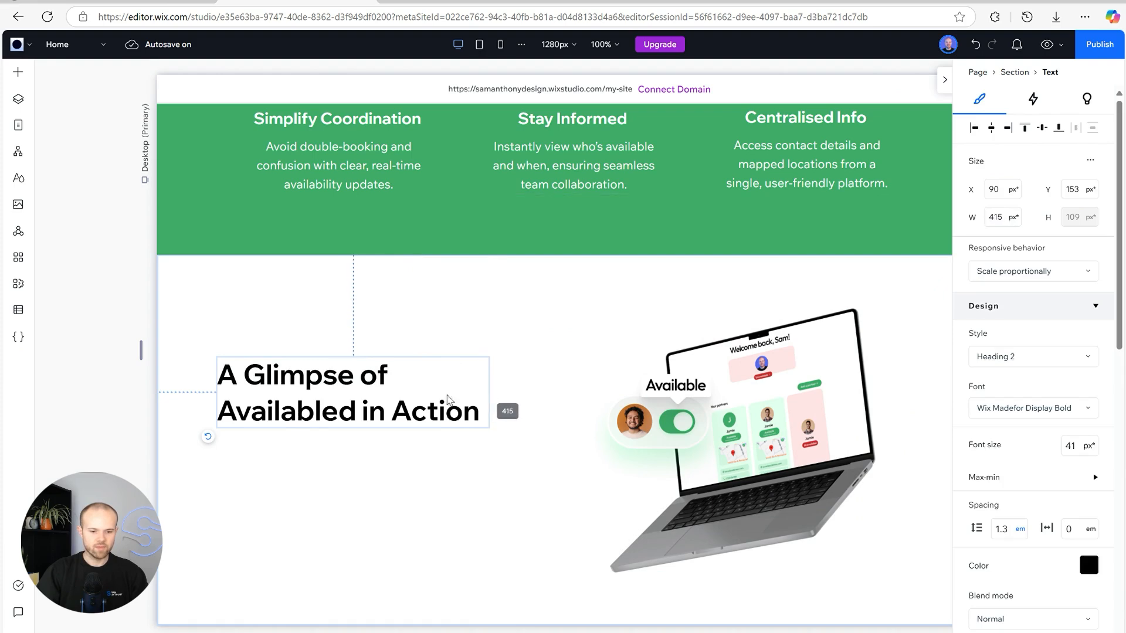
{"action": "left_click_drag", "start_coordinate": [352, 393], "coordinate": [380, 361]}
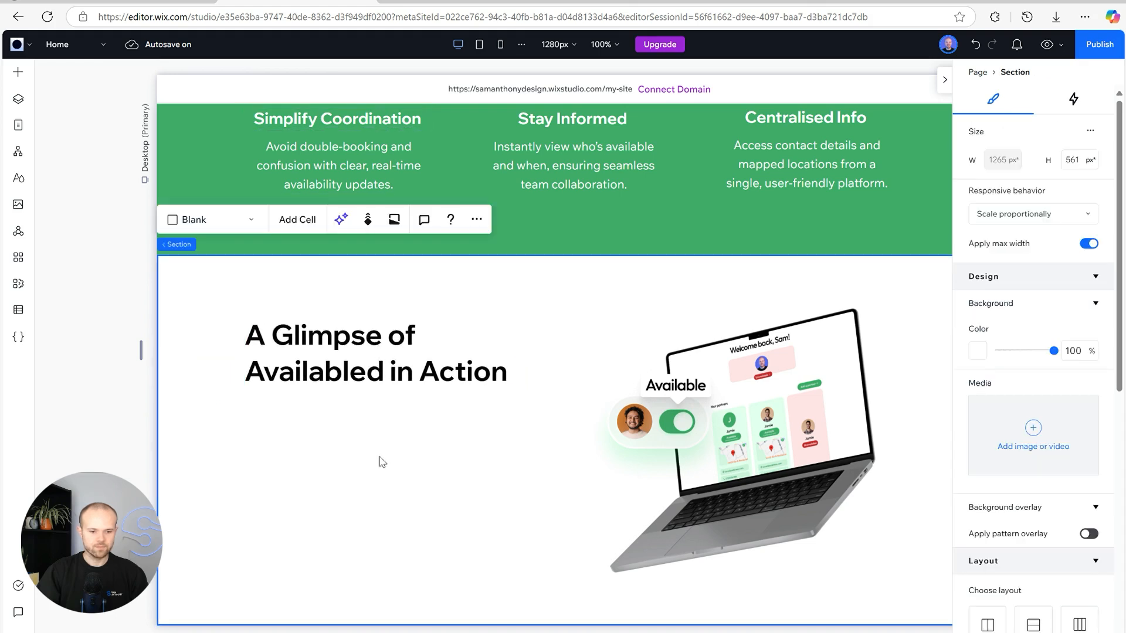
{"action": "mouse_move", "coordinate": [242, 466]}
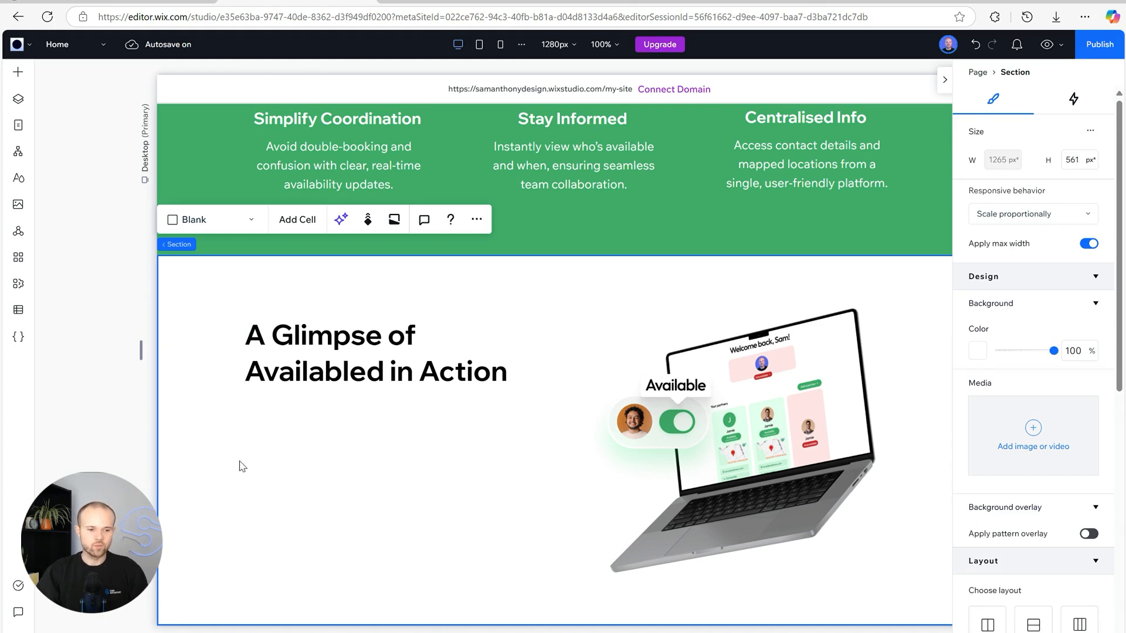
{"action": "mouse_move", "coordinate": [228, 216]}
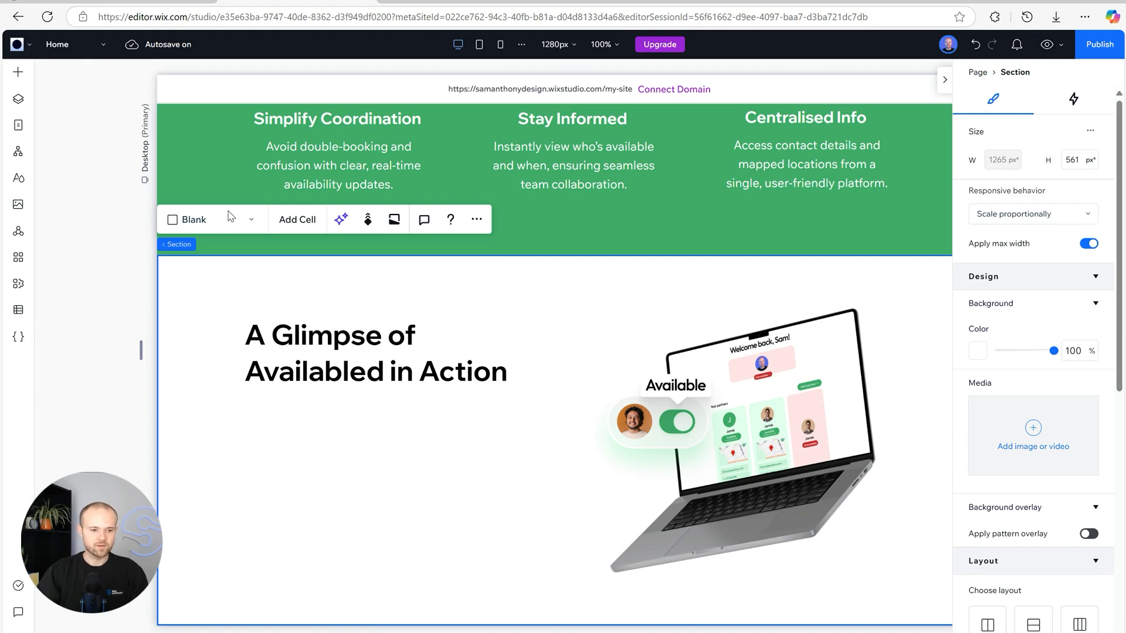
- Add the green CheckCircle image and place it below the heading on the left
{"action": "left_click", "coordinate": [1031, 427]}
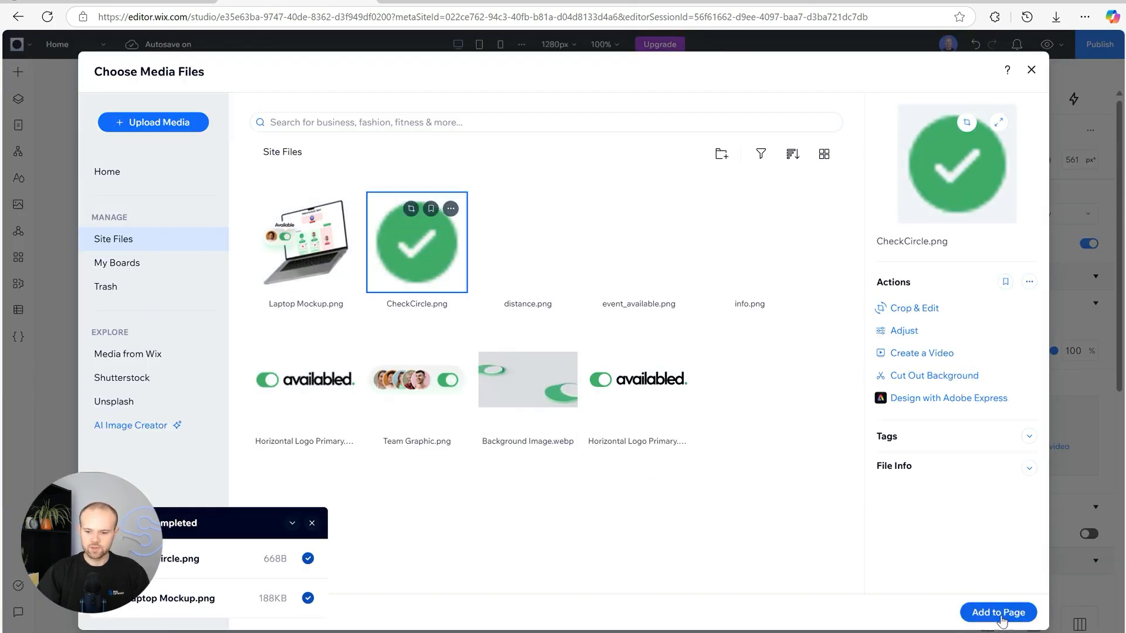
{"action": "left_click", "coordinate": [997, 612]}
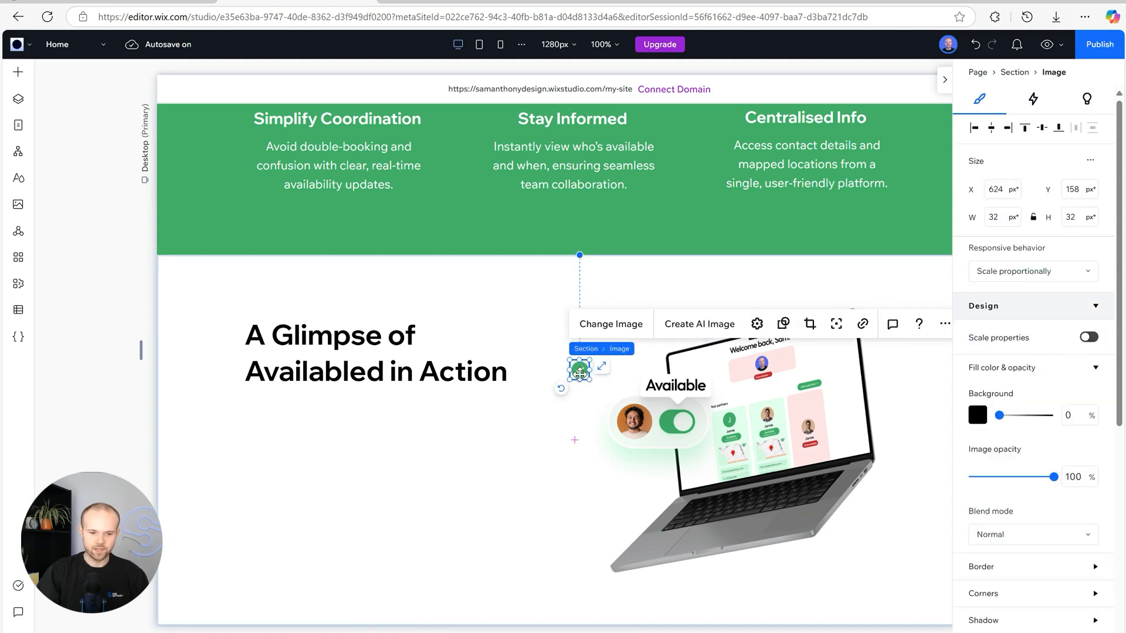
{"action": "left_click_drag", "start_coordinate": [579, 369], "coordinate": [255, 415]}
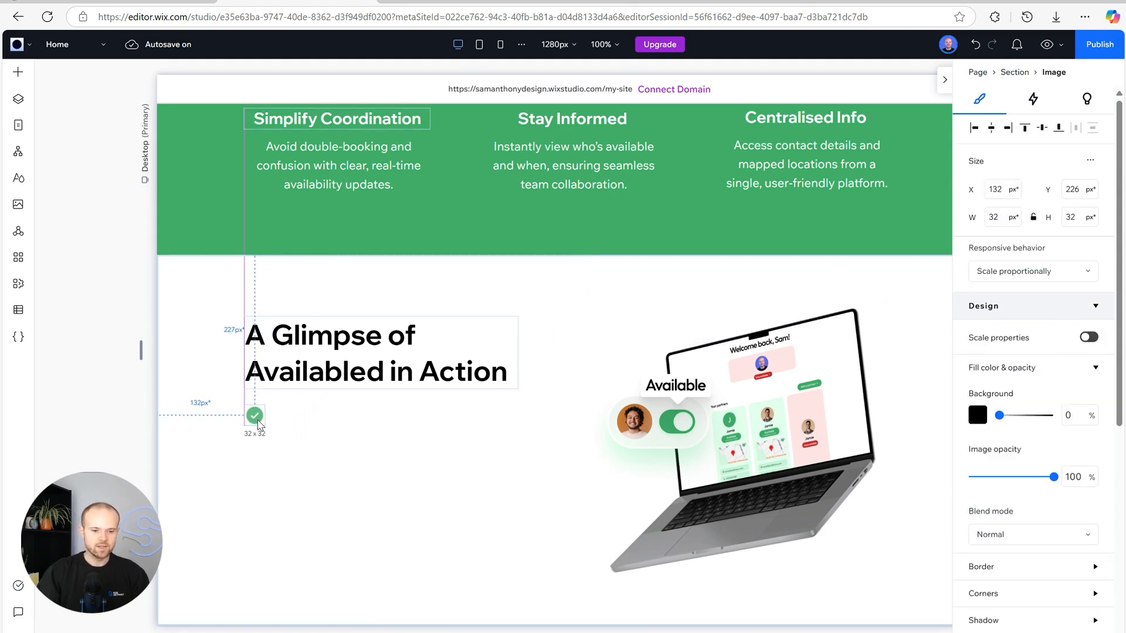
{"action": "left_click", "coordinate": [254, 415]}
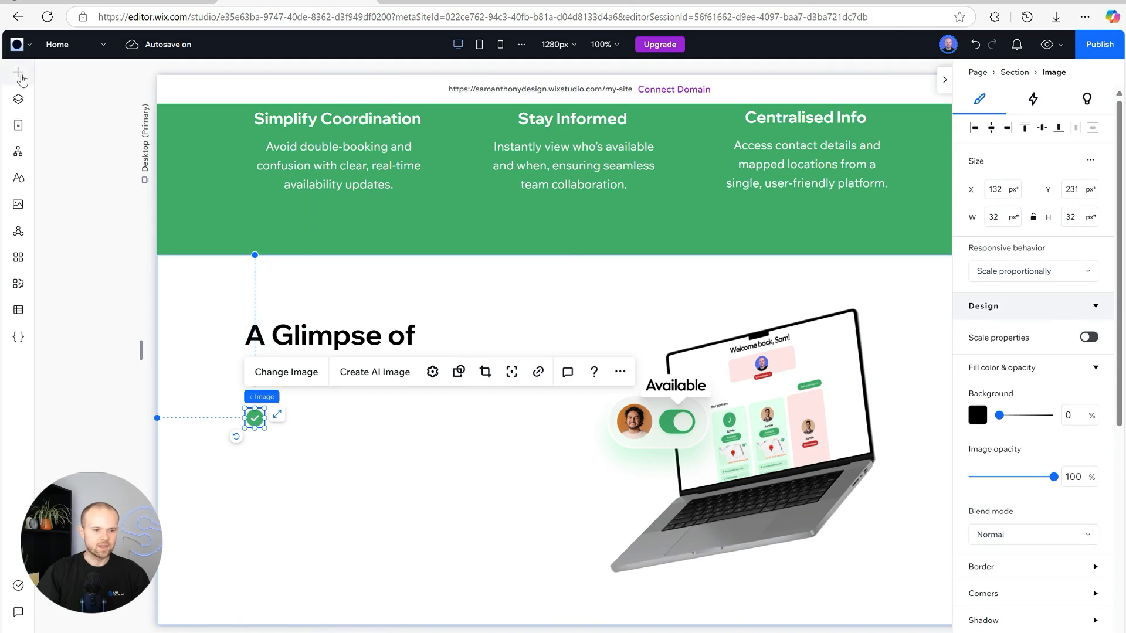
{"action": "left_click", "coordinate": [18, 71]}
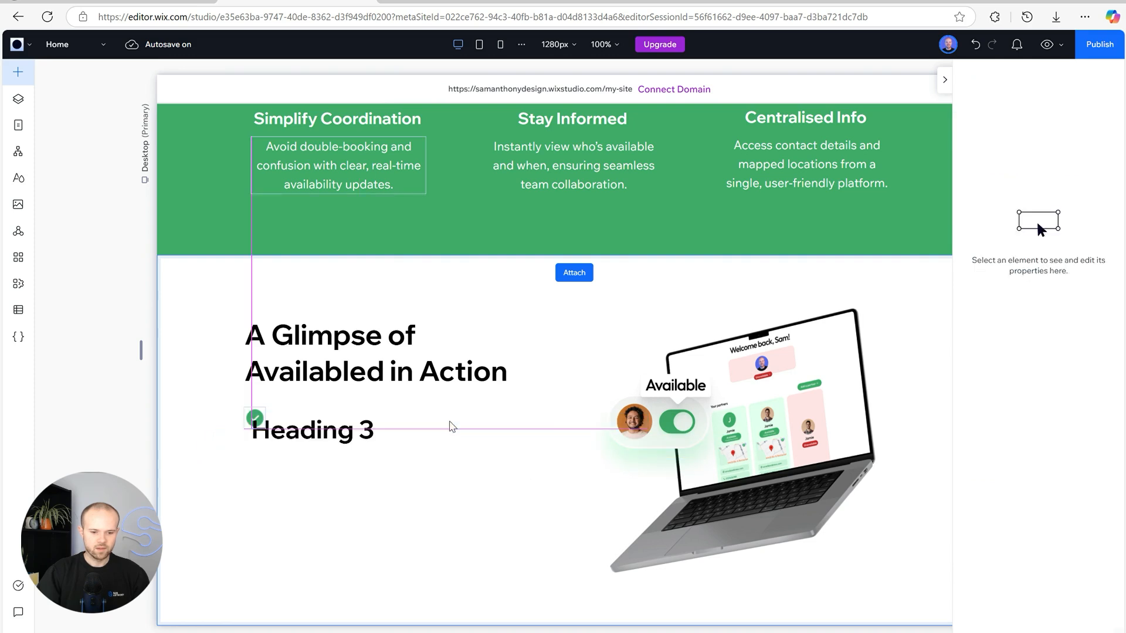
- Add the bold 'Real-Time Availability Updates' title at 18 px with a one-line description beside the check icon
{"action": "left_click", "coordinate": [311, 429]}
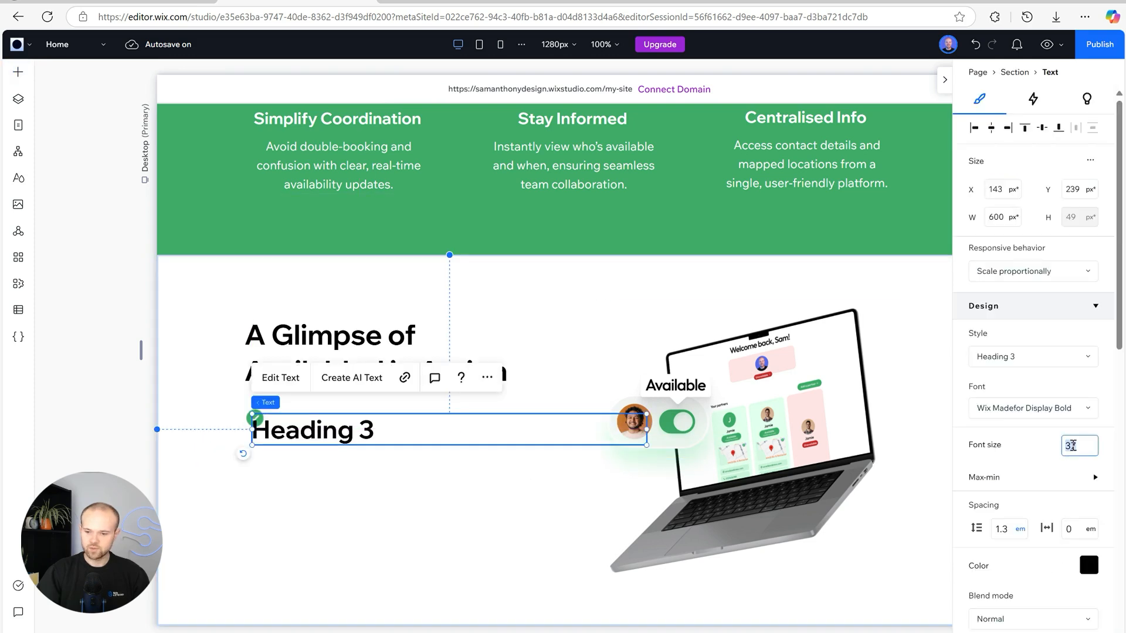
{"action": "type", "text": "24"}
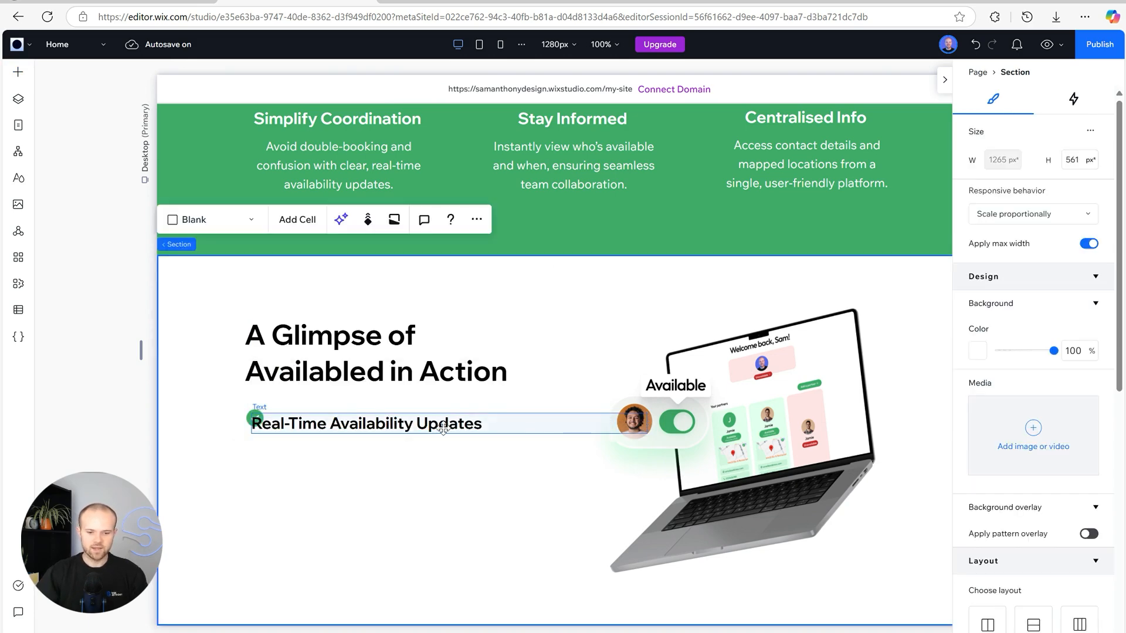
{"action": "left_click", "coordinate": [365, 424]}
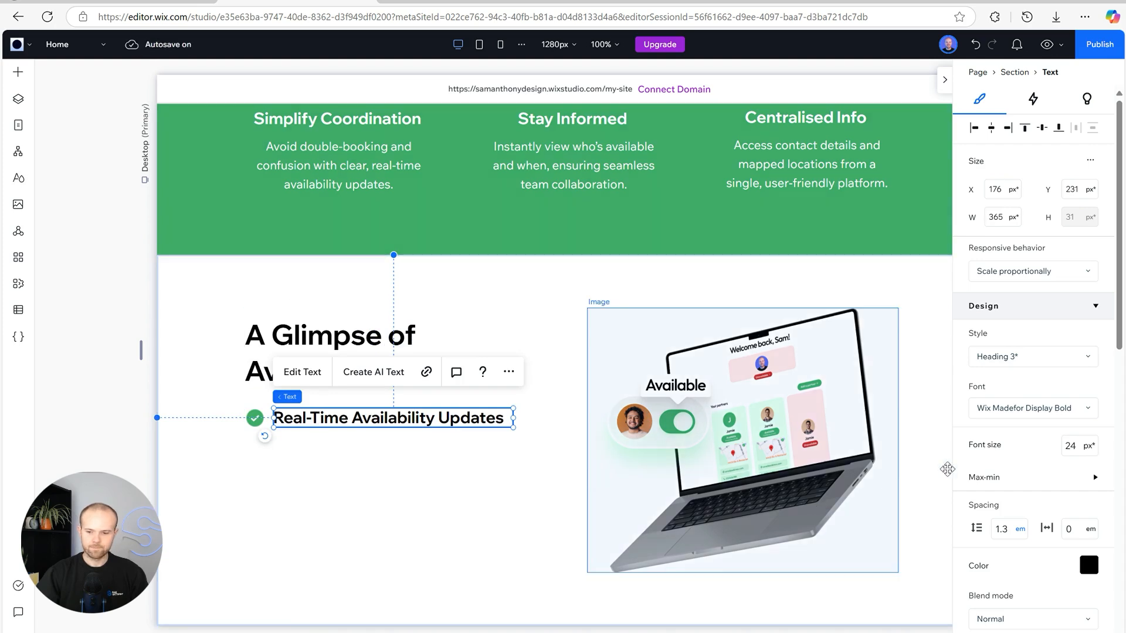
{"action": "left_click", "coordinate": [1071, 446]}
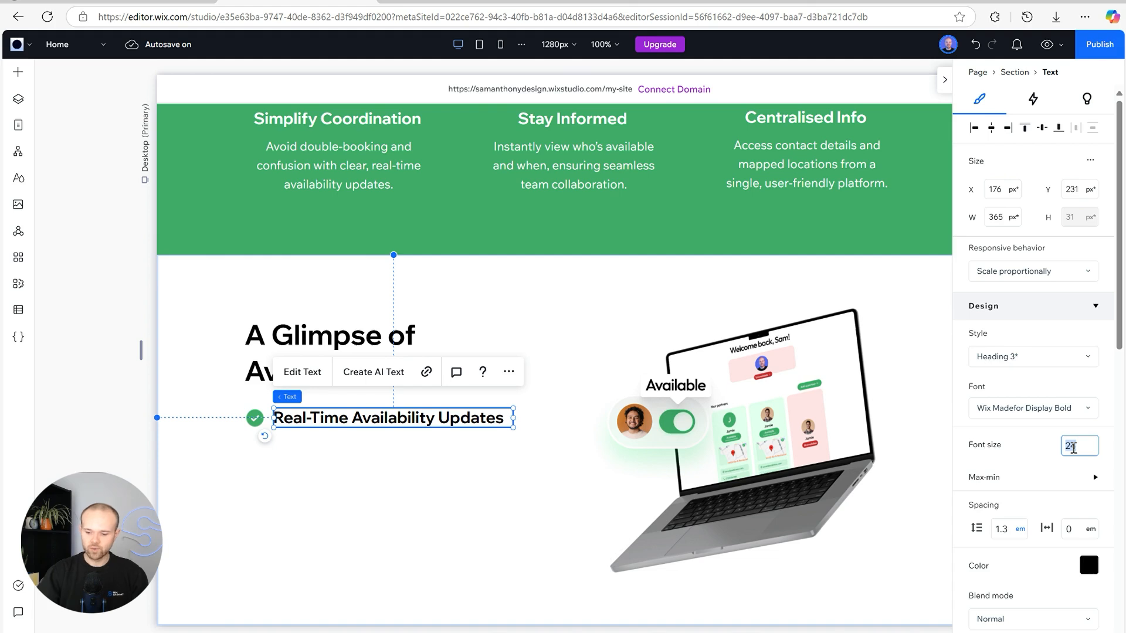
{"action": "type", "text": "18"}
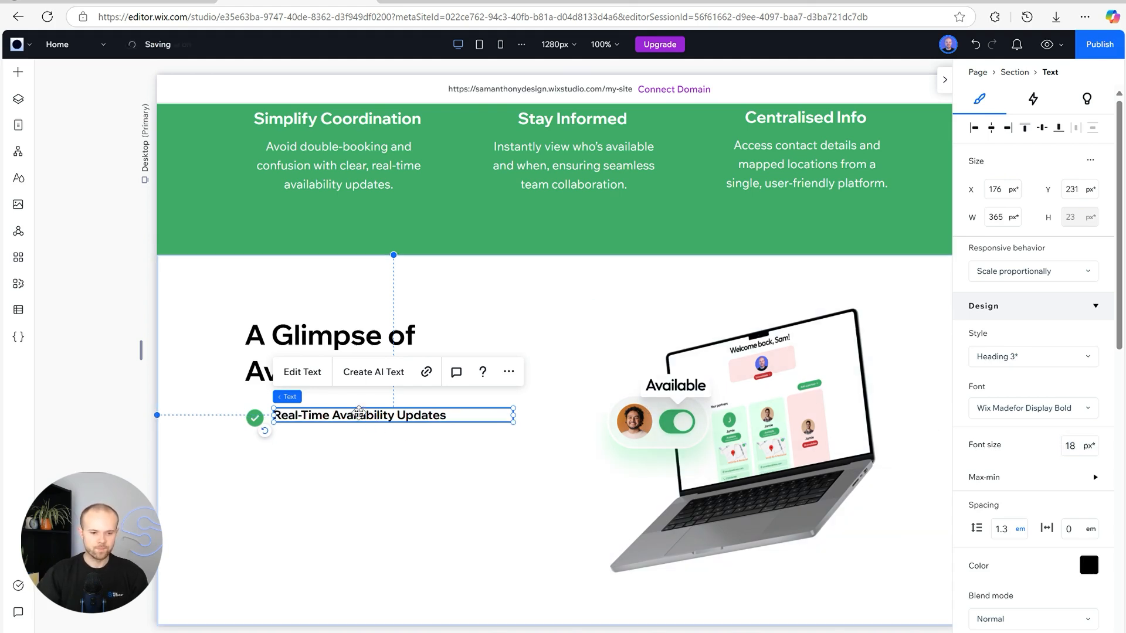
{"action": "left_click", "coordinate": [17, 71]}
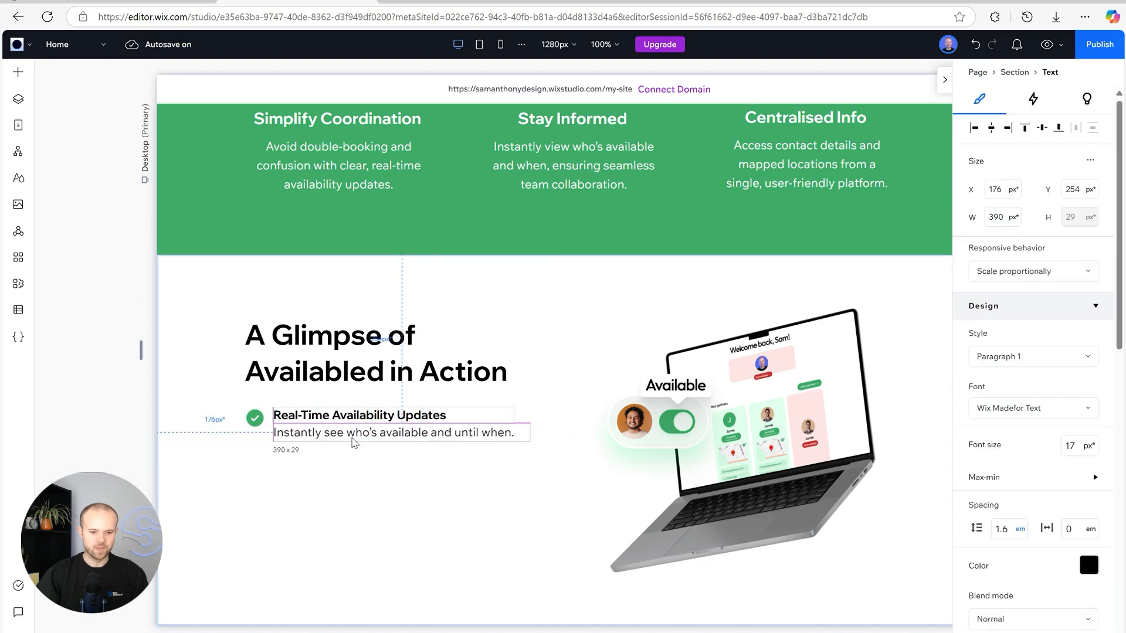
{"action": "left_click", "coordinate": [255, 422]}
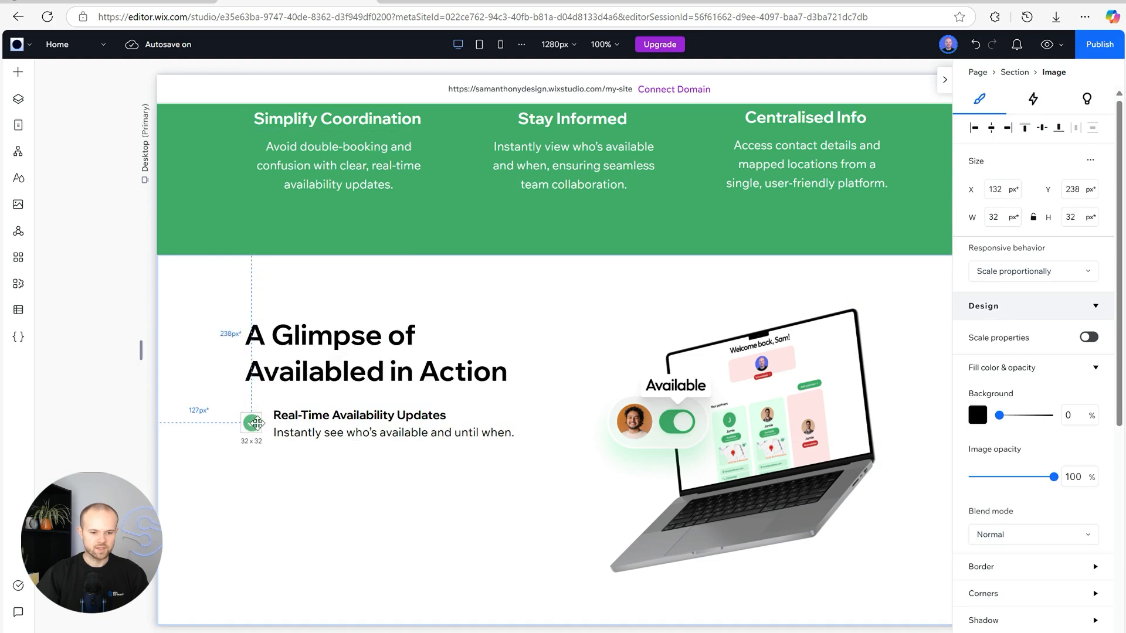
{"action": "left_click", "coordinate": [253, 422]}
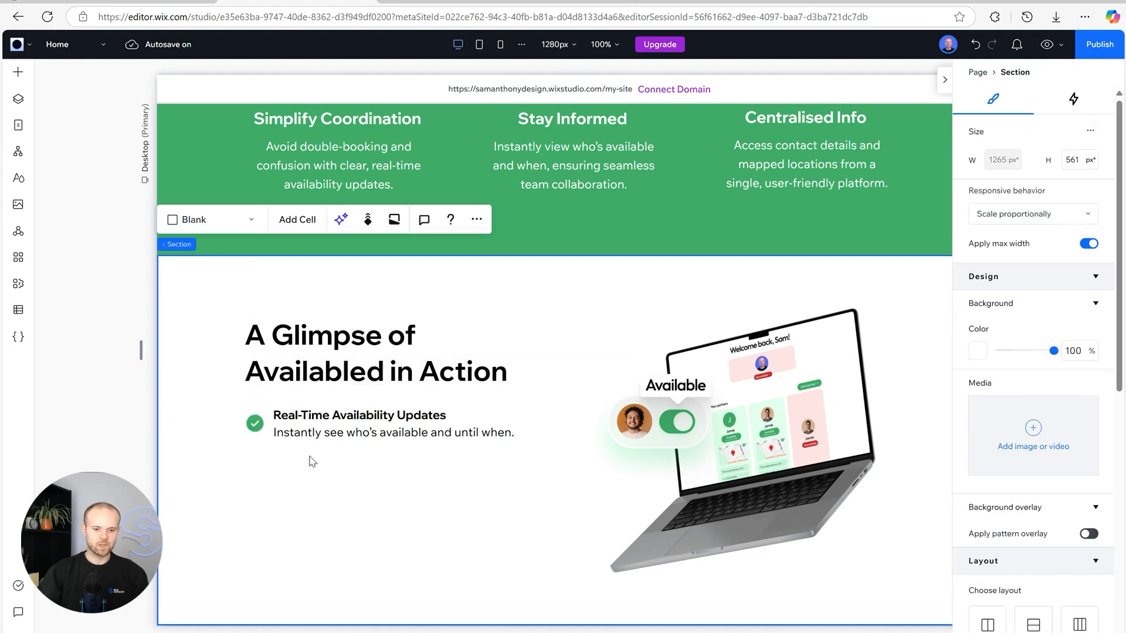
{"action": "mouse_move", "coordinate": [225, 454]}
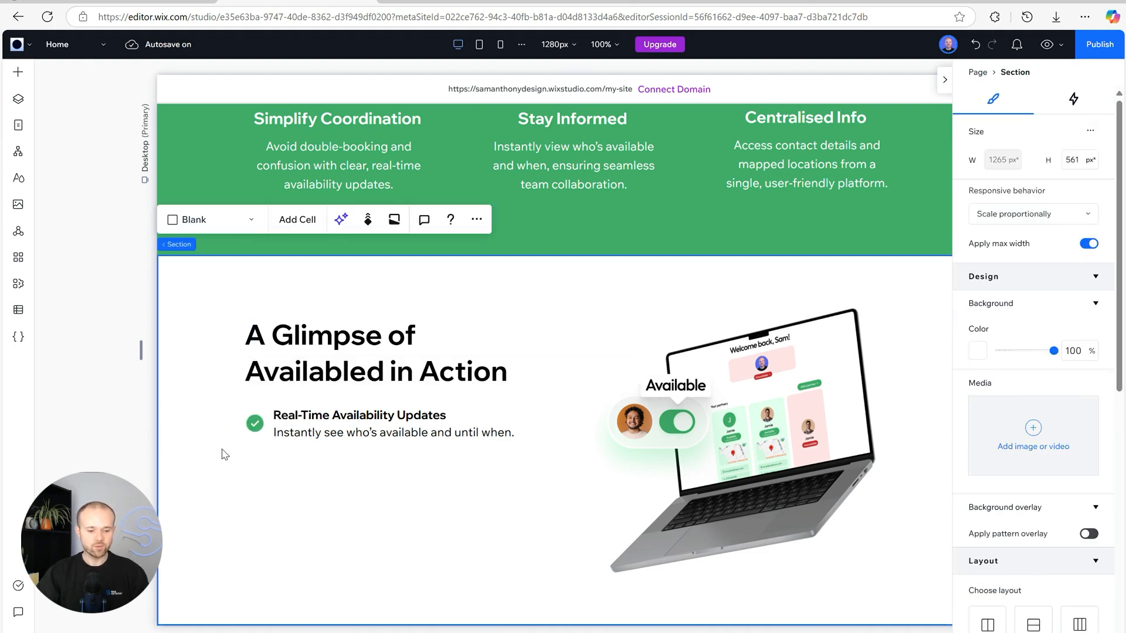
- Copy the check-icon bullet and paste two copies stacked below it
{"action": "left_click", "coordinate": [273, 427]}
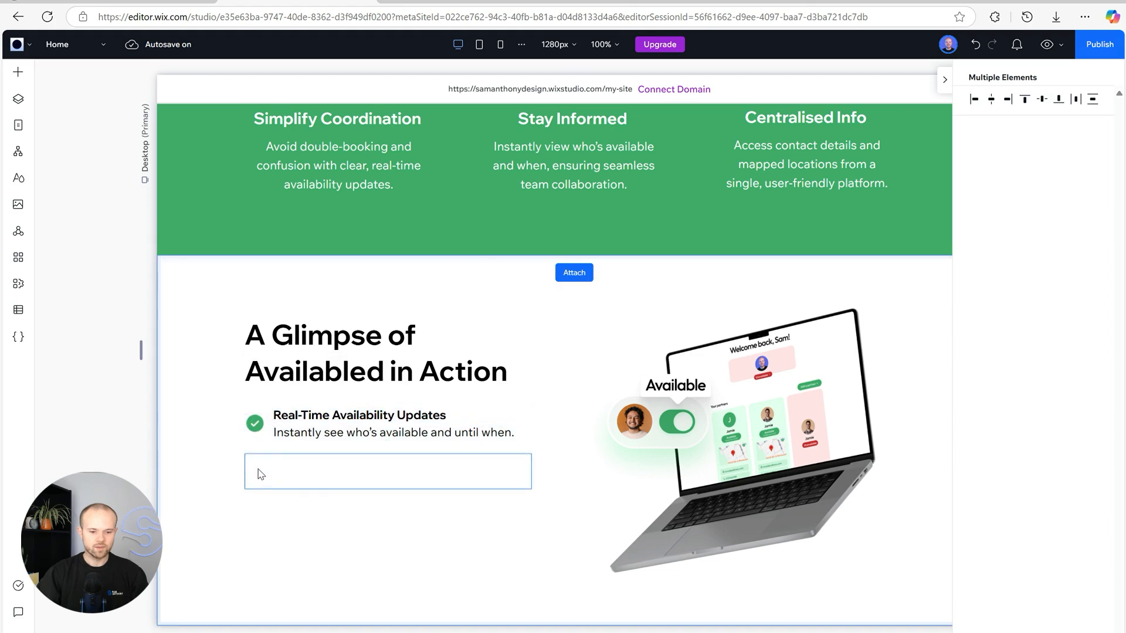
{"action": "left_click", "coordinate": [388, 472]}
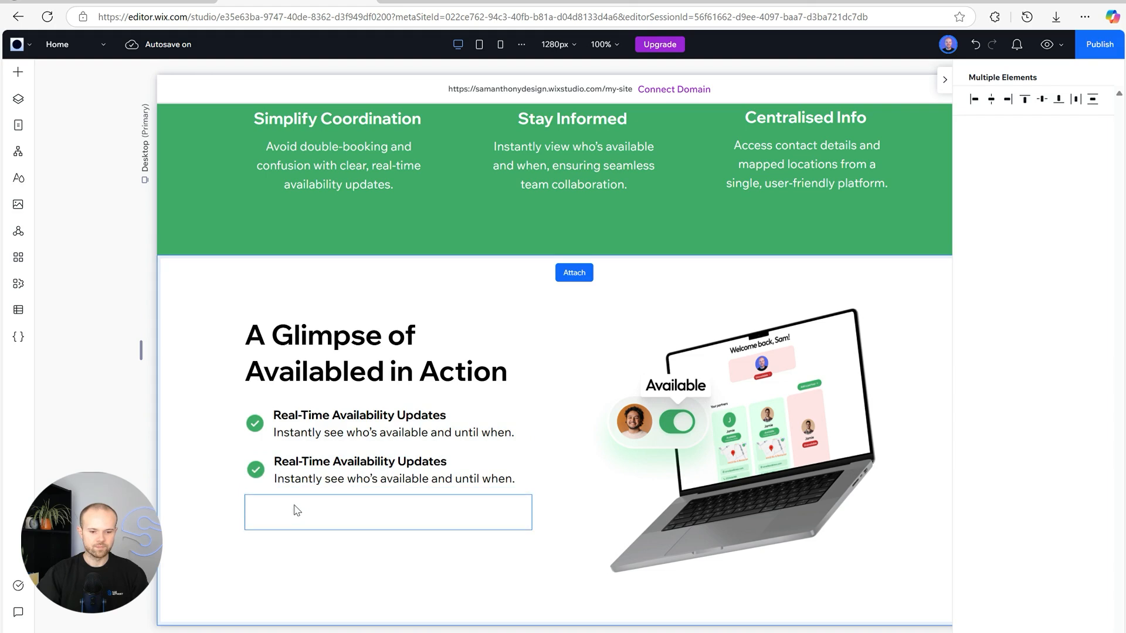
{"action": "left_click", "coordinate": [388, 512]}
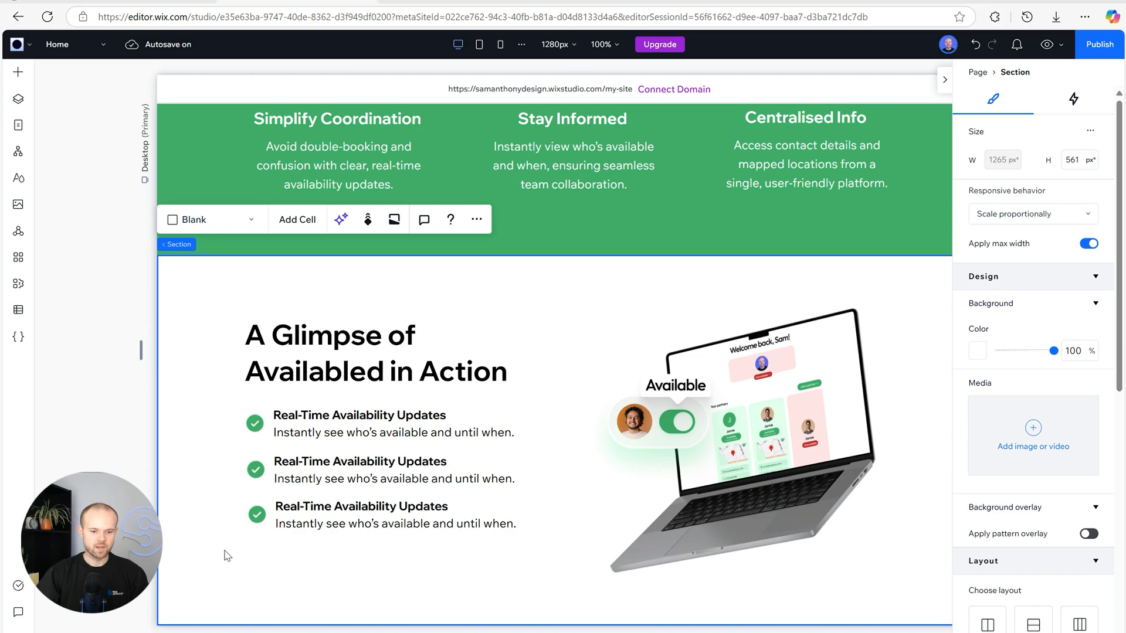
{"action": "mouse_move", "coordinate": [525, 457]}
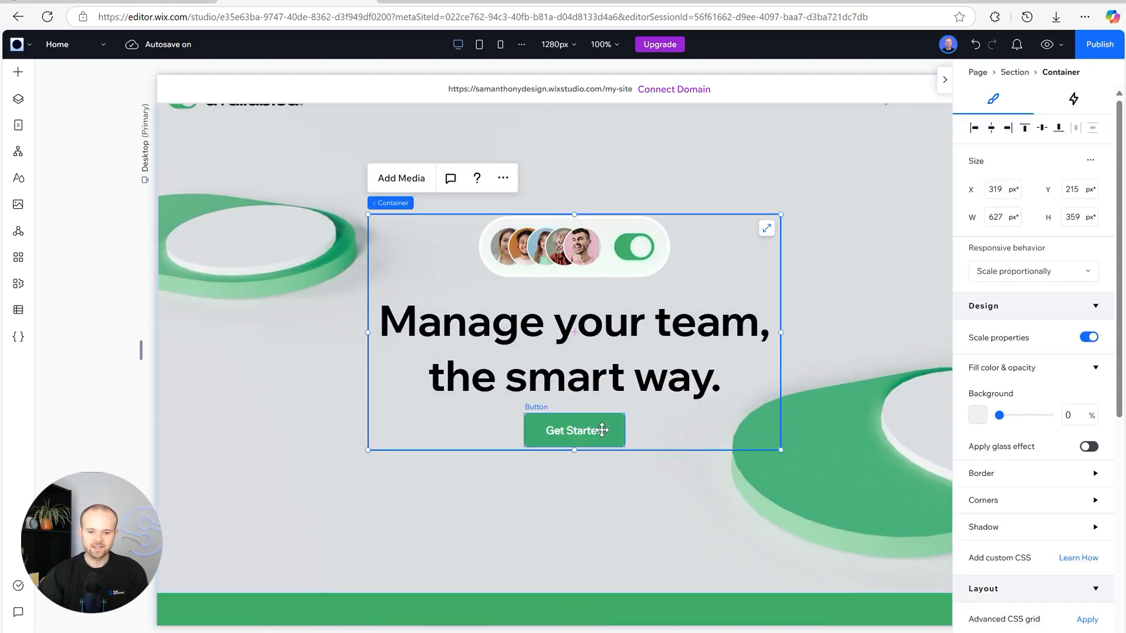
- Copy the hero's Get Started button into the laptop section, positioned below the third bullet
{"action": "left_click", "coordinate": [573, 430]}
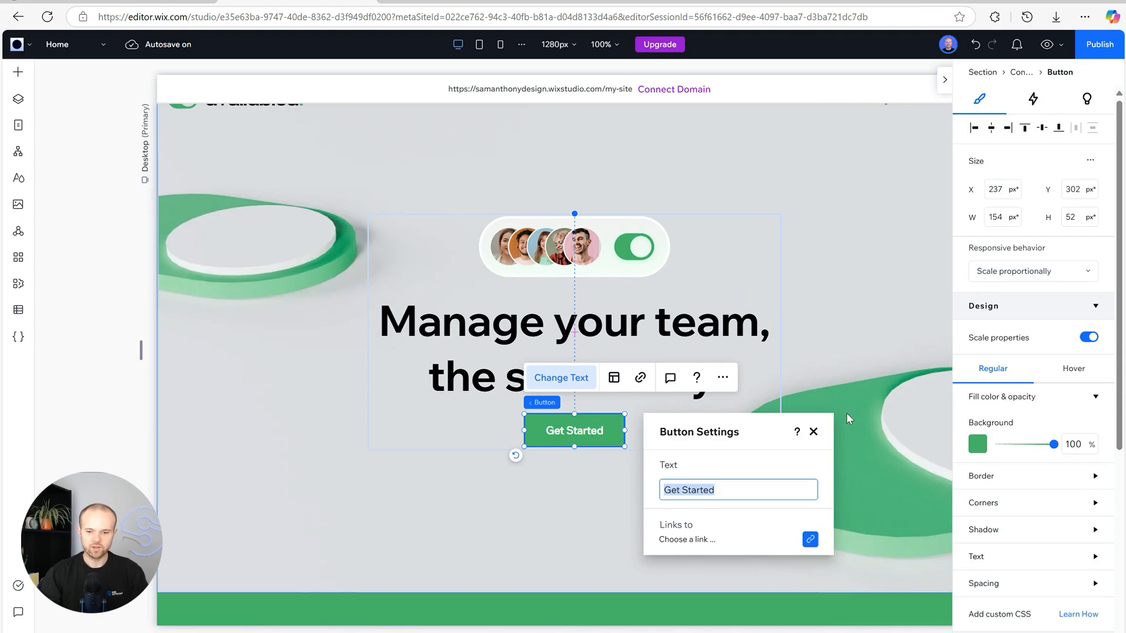
{"action": "left_click", "coordinate": [813, 431]}
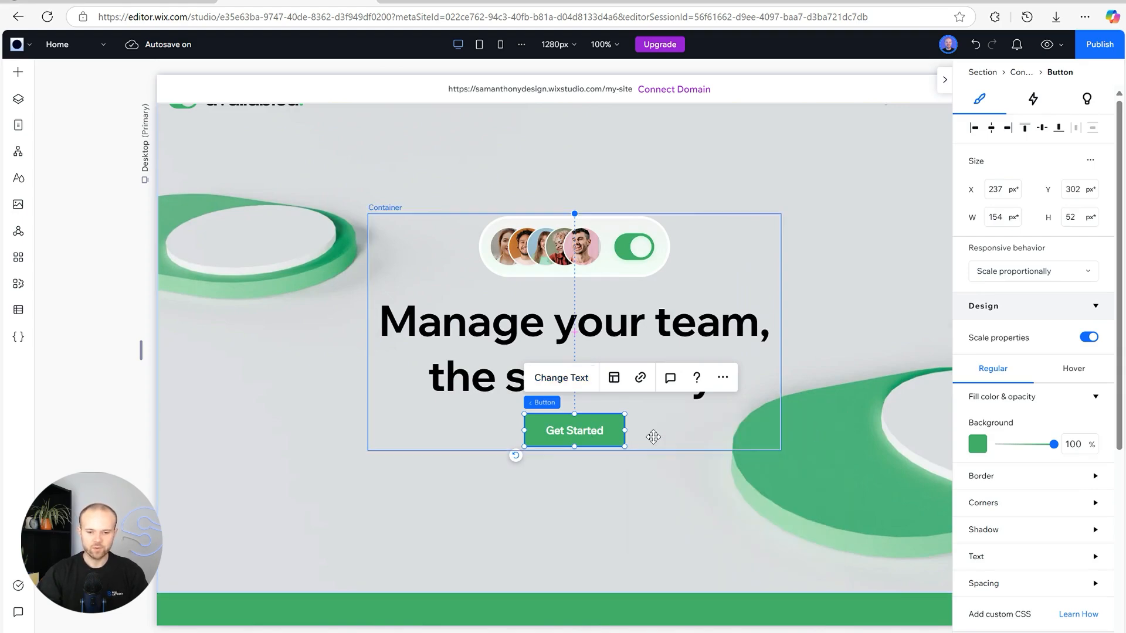
{"action": "scroll", "scroll_direction": "down", "scroll_amount": 3}
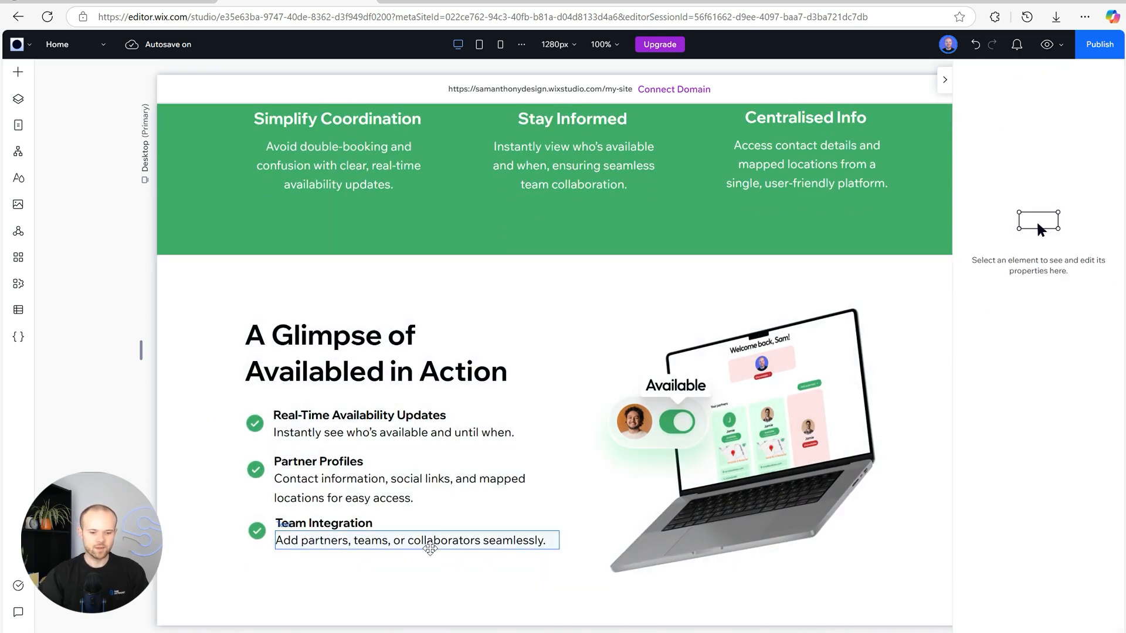
{"action": "left_click", "coordinate": [564, 449]}
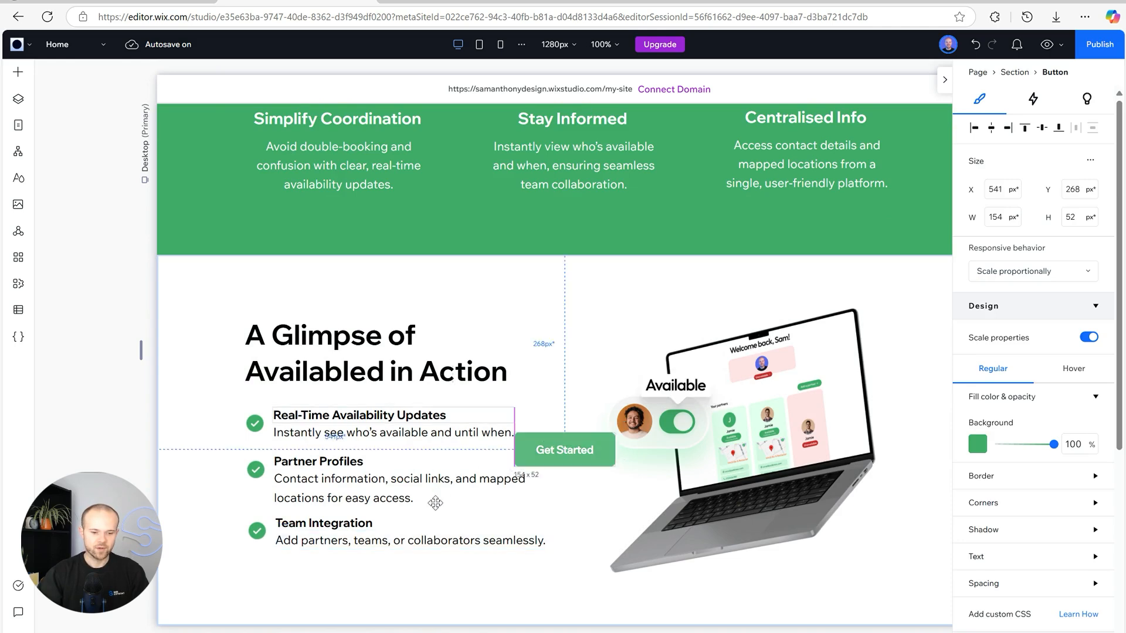
{"action": "left_click_drag", "start_coordinate": [564, 449], "coordinate": [296, 582]}
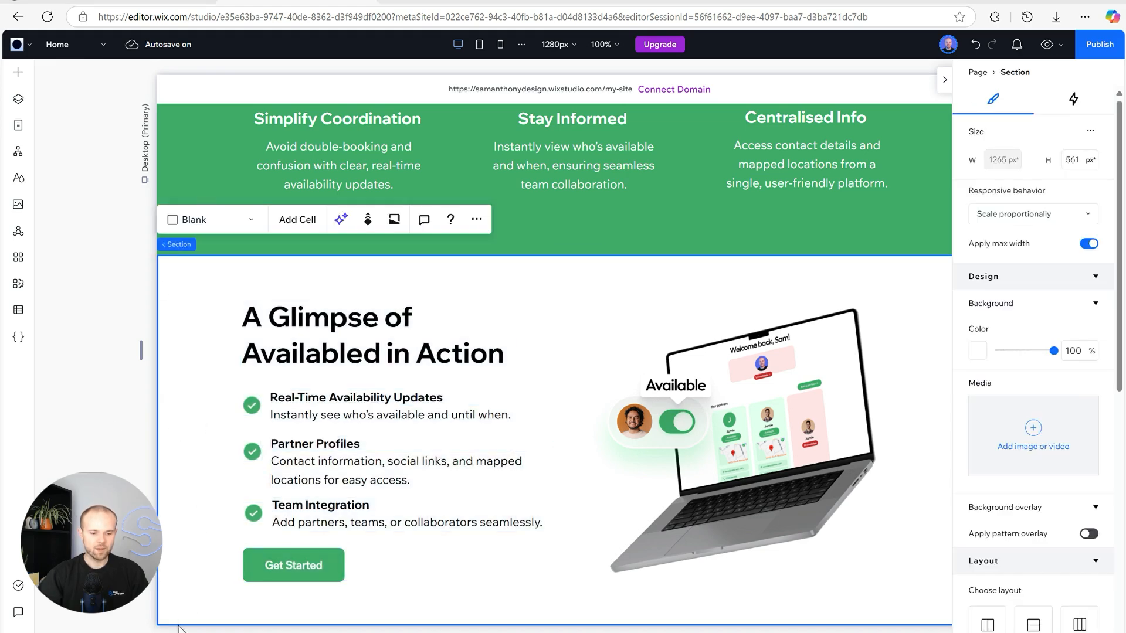
{"action": "left_click", "coordinate": [417, 292]}
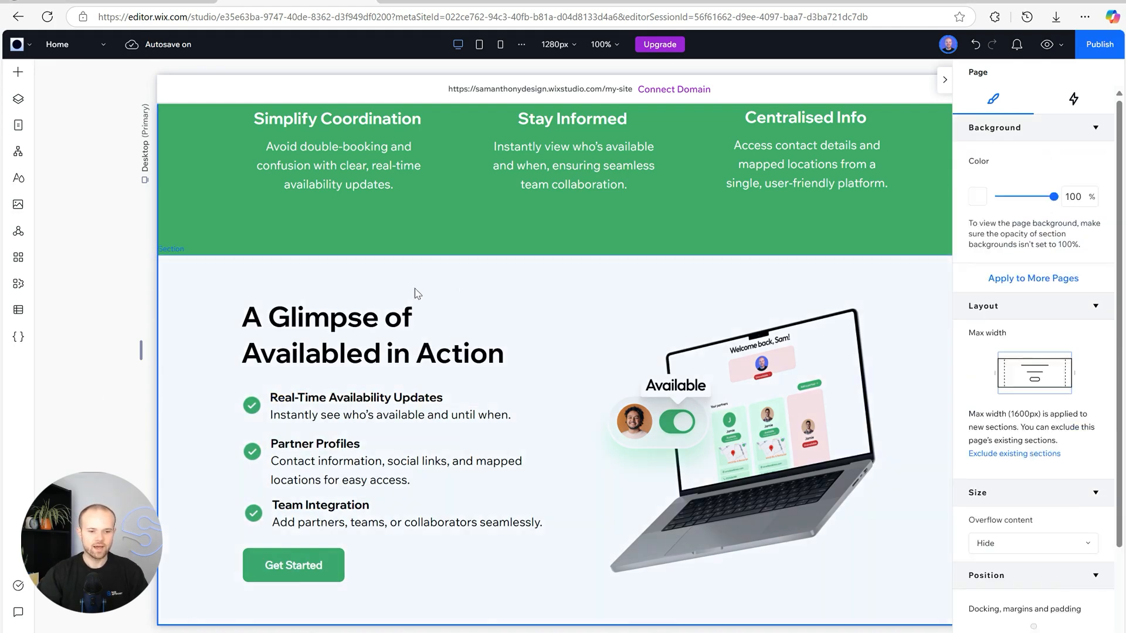
{"action": "scroll", "scroll_direction": "up", "scroll_amount": 3}
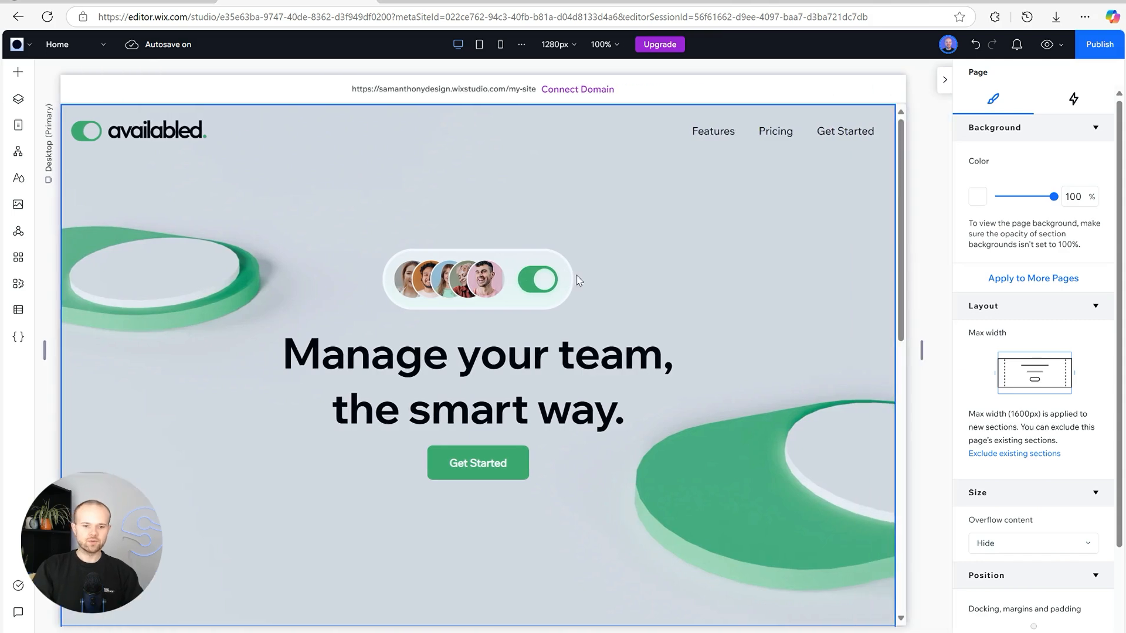
{"action": "scroll", "scroll_direction": "down", "scroll_amount": 3}
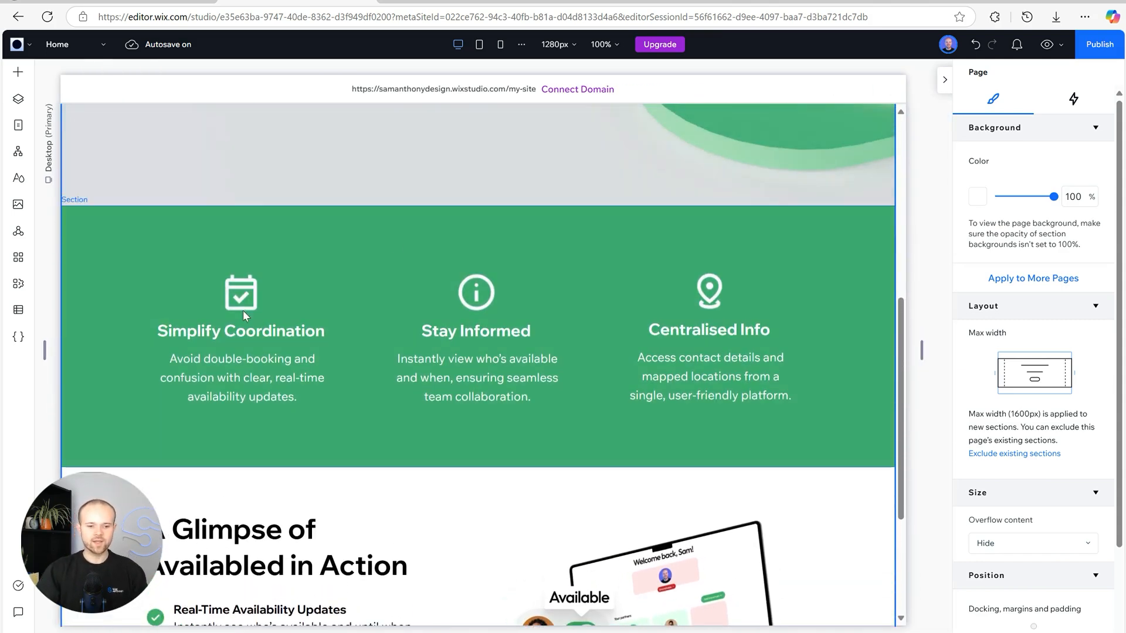
{"action": "mouse_move", "coordinate": [575, 260]}
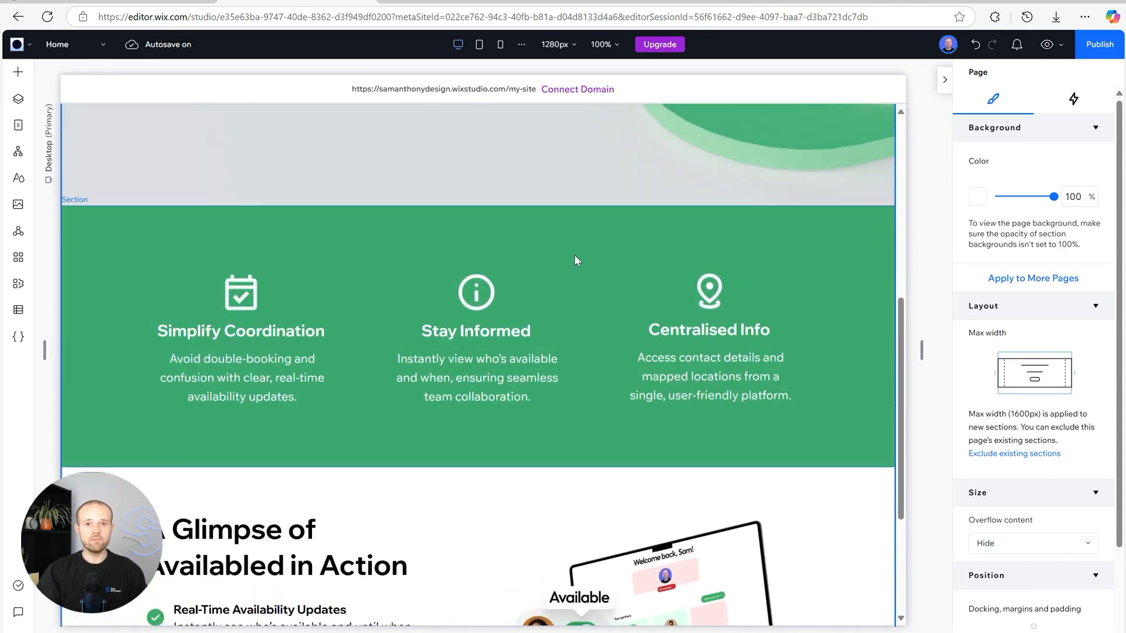
{"action": "scroll", "scroll_direction": "down", "scroll_amount": 3}
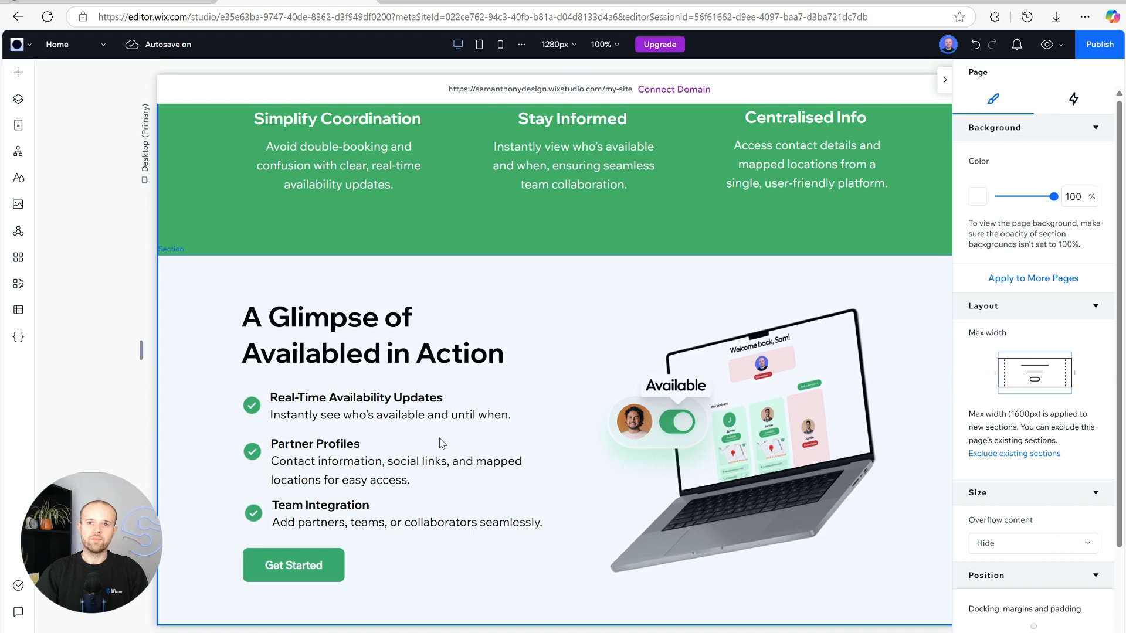
{"action": "mouse_move", "coordinate": [490, 451]}
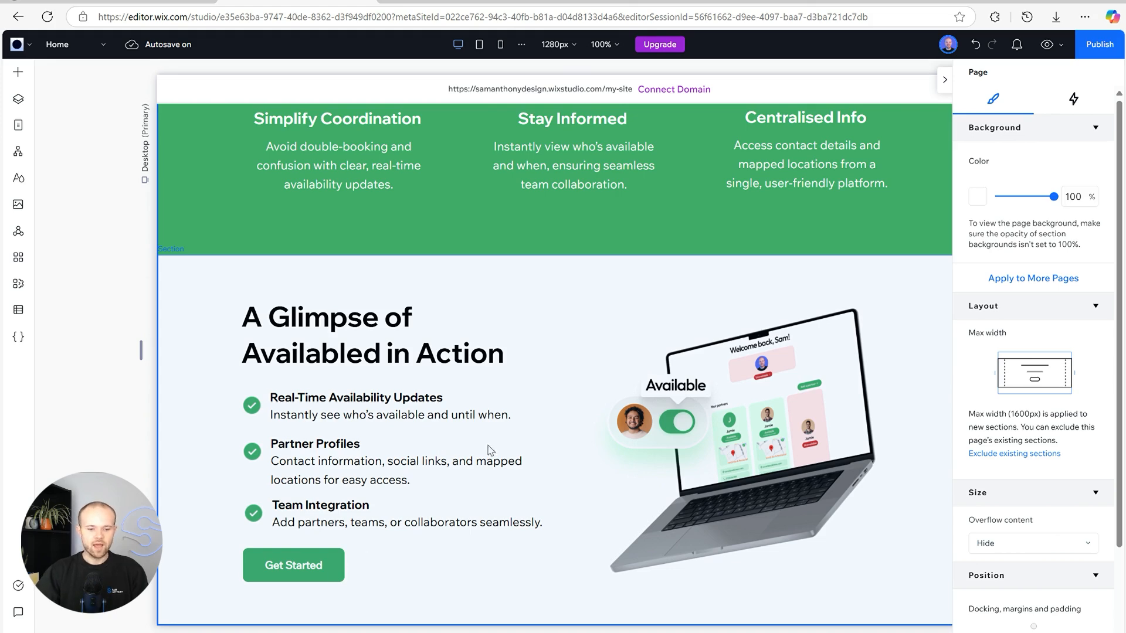